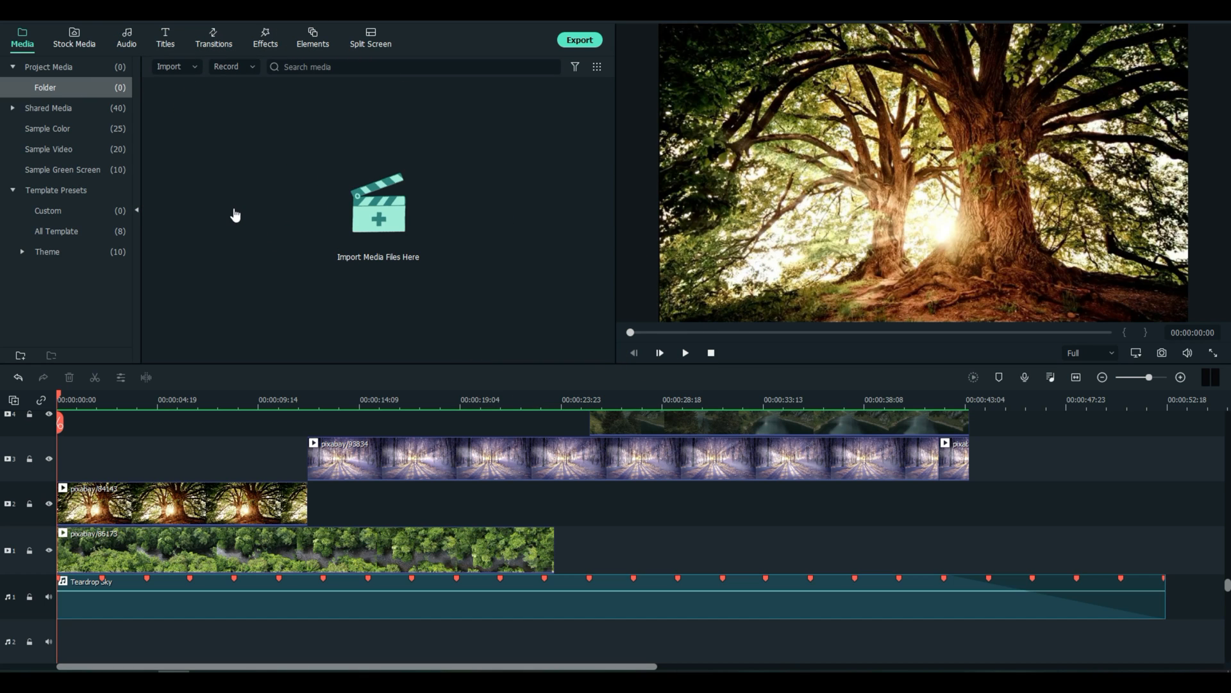
# Browse Stock Media, including GIPHY, and show the four favourited clips
pyautogui.click(73, 37)
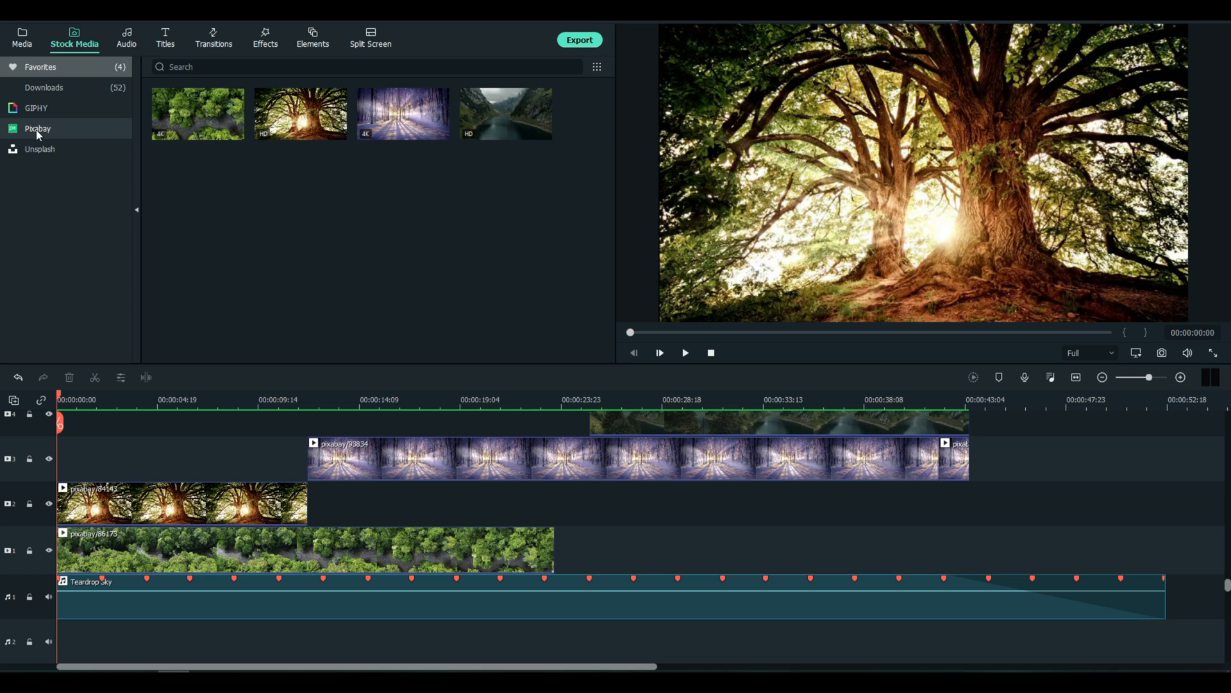
pyautogui.click(39, 149)
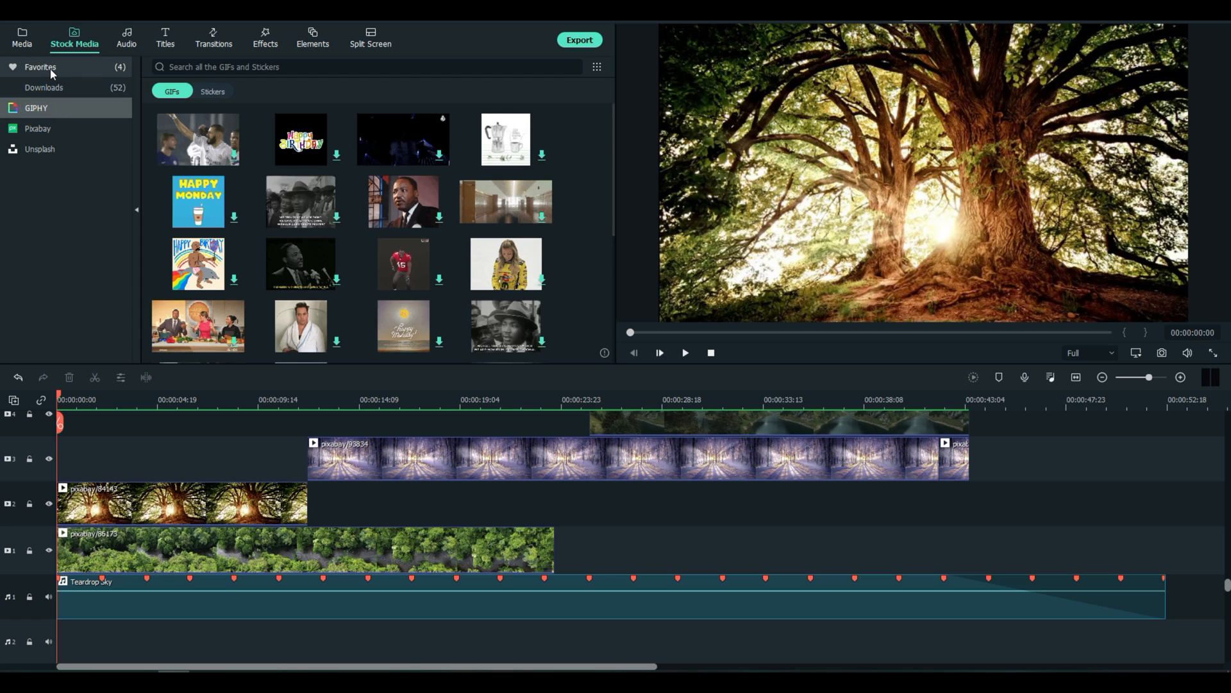
pyautogui.click(40, 67)
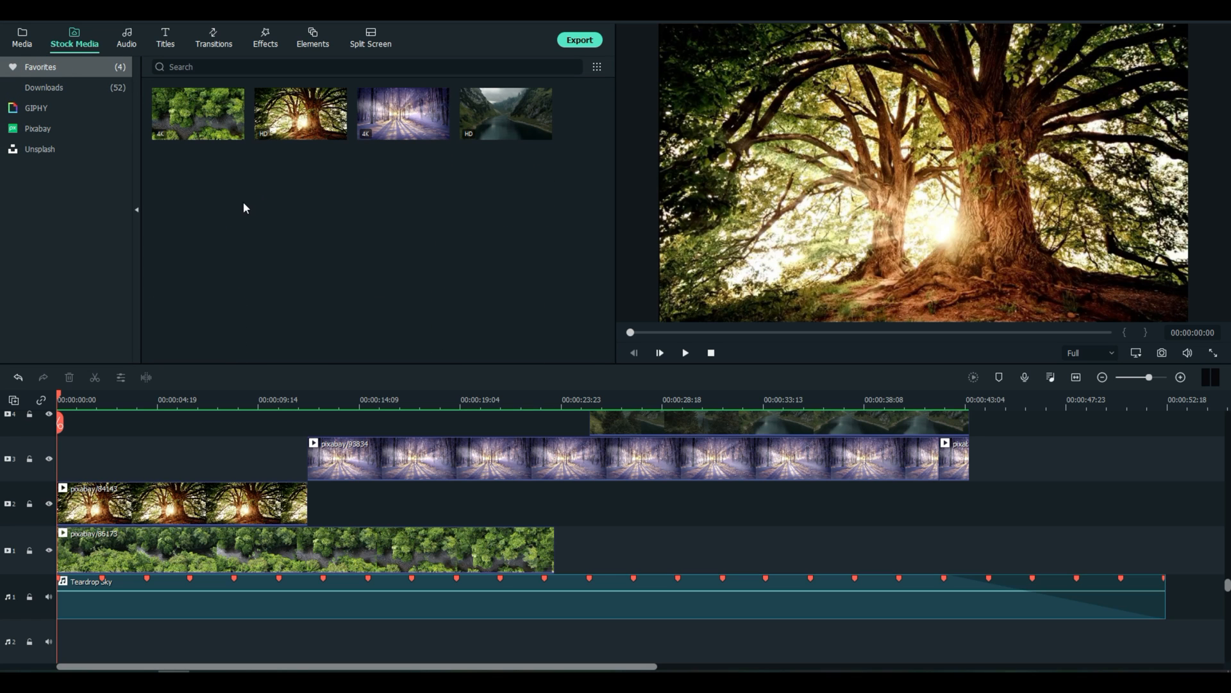
pyautogui.moveTo(202, 178)
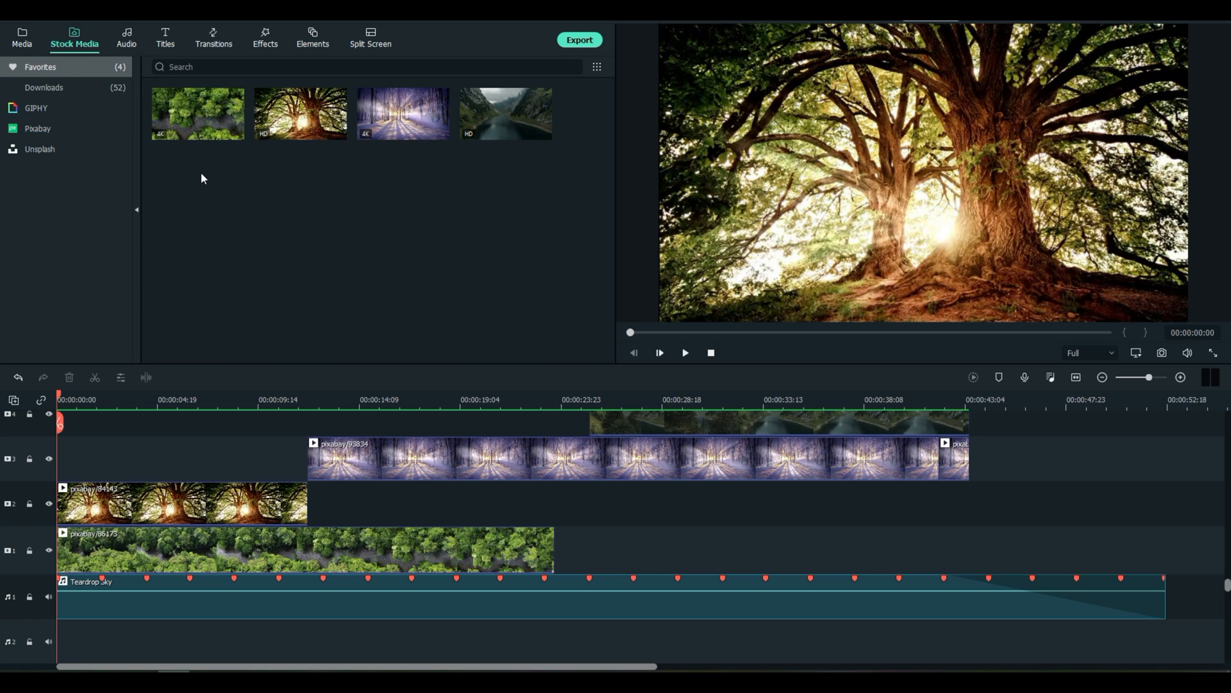
pyautogui.moveTo(331, 173)
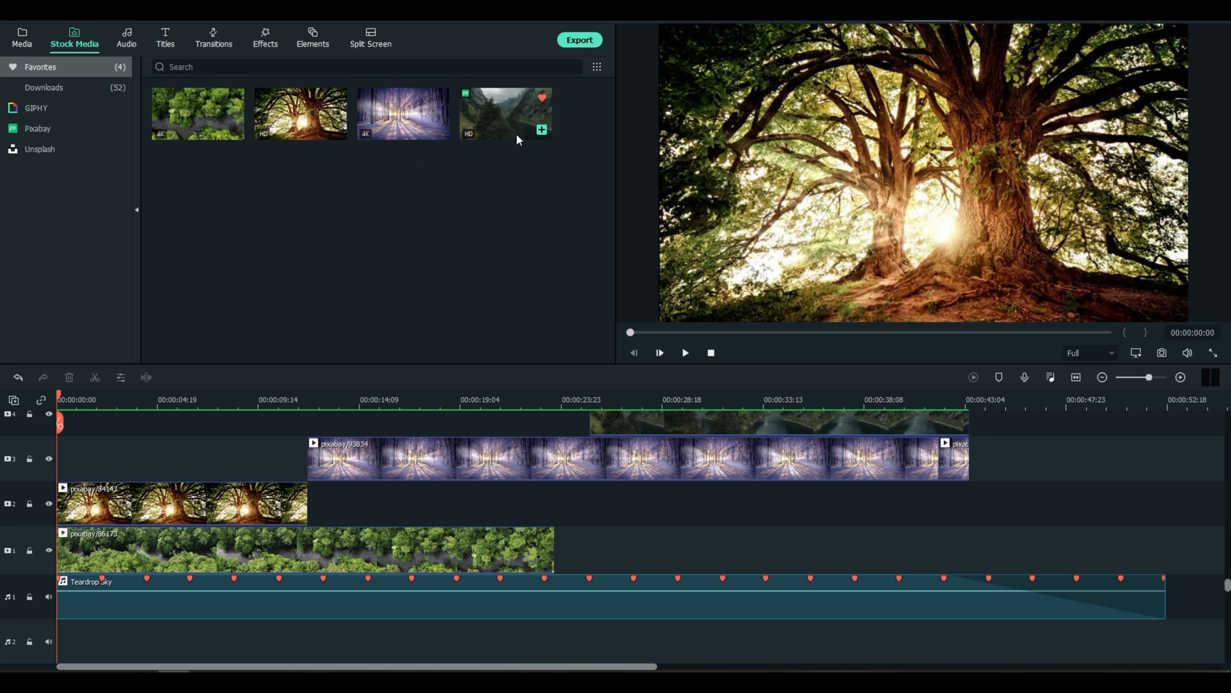
pyautogui.moveTo(502, 136)
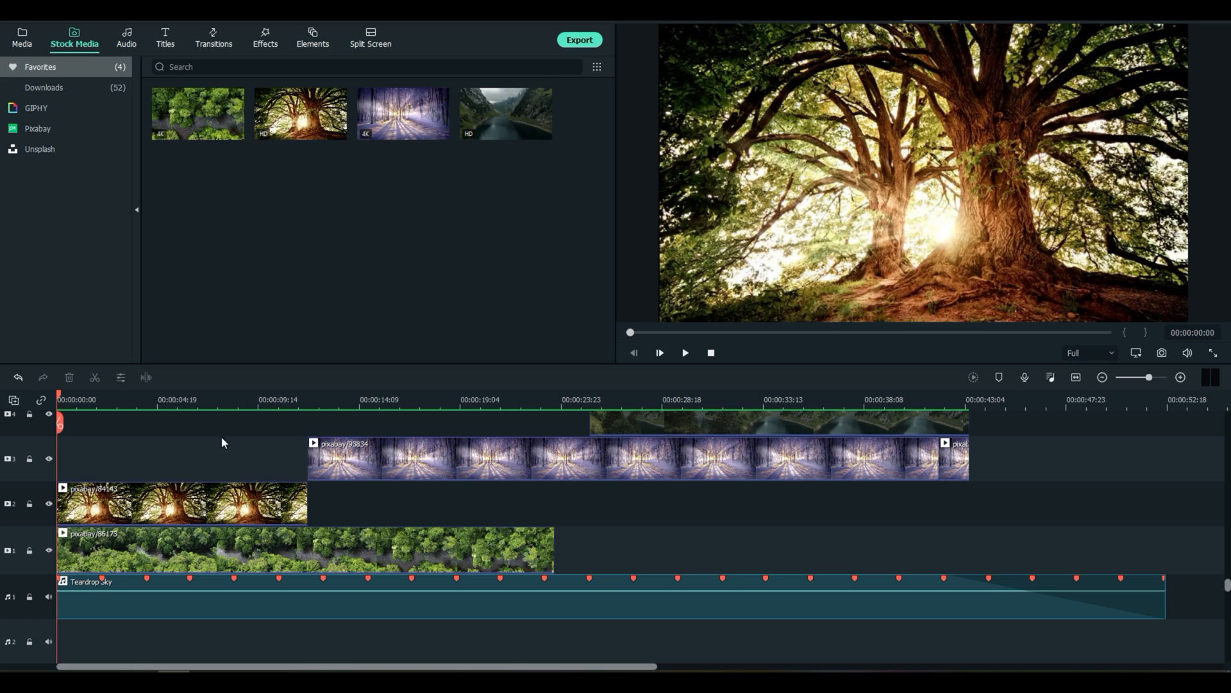
pyautogui.moveTo(232, 556)
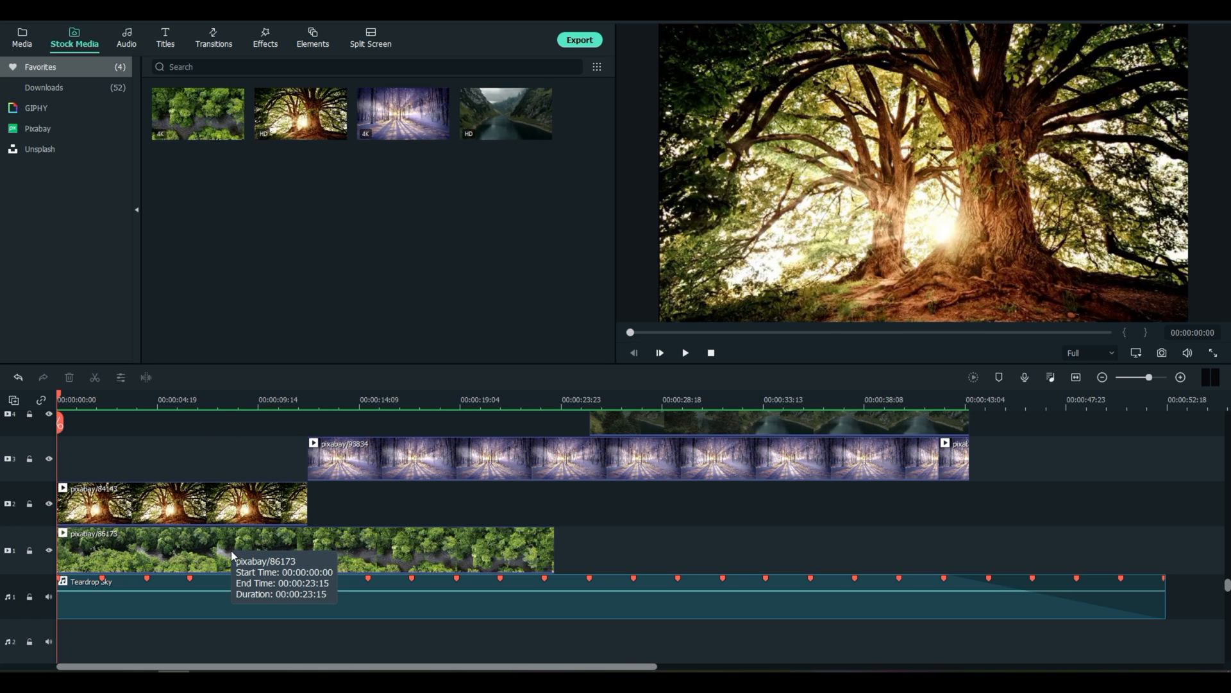
pyautogui.moveTo(122, 589)
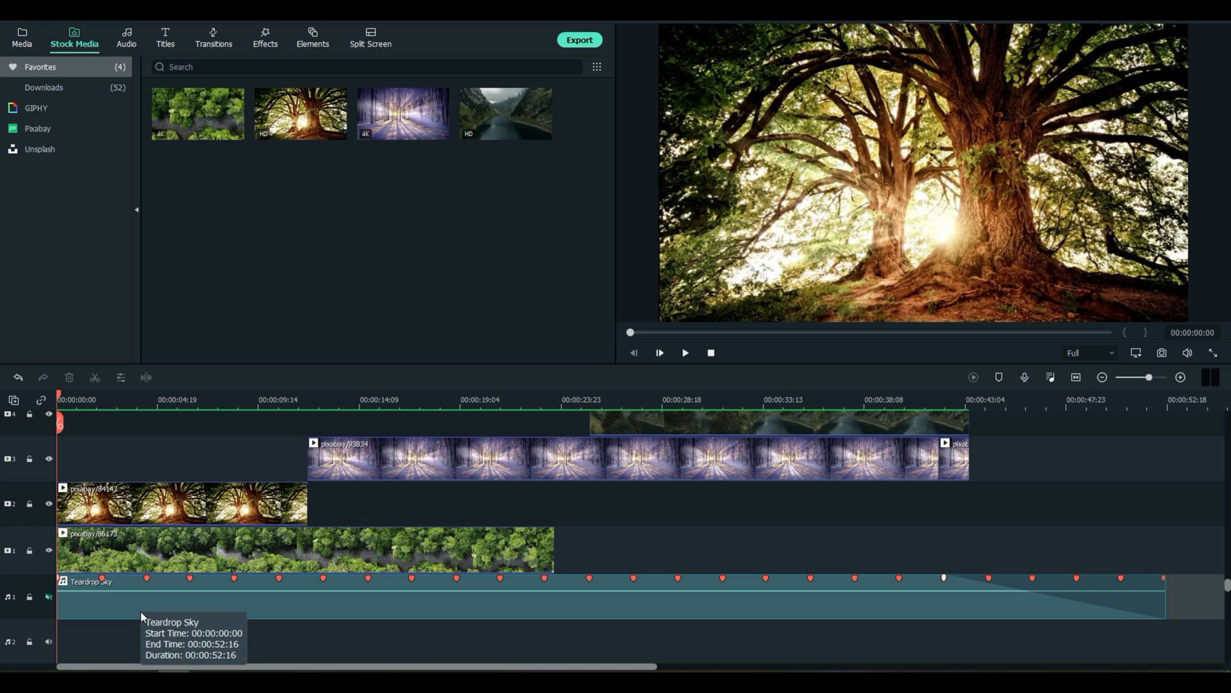
pyautogui.moveTo(141, 617)
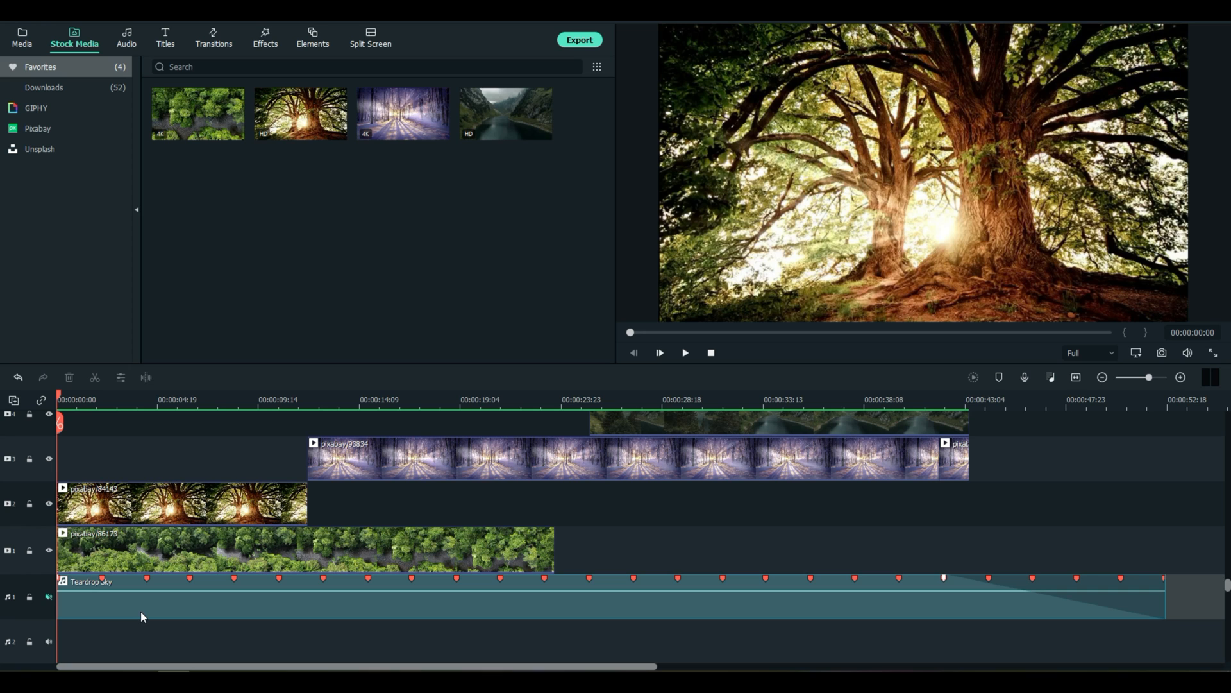
pyautogui.moveTo(144, 614)
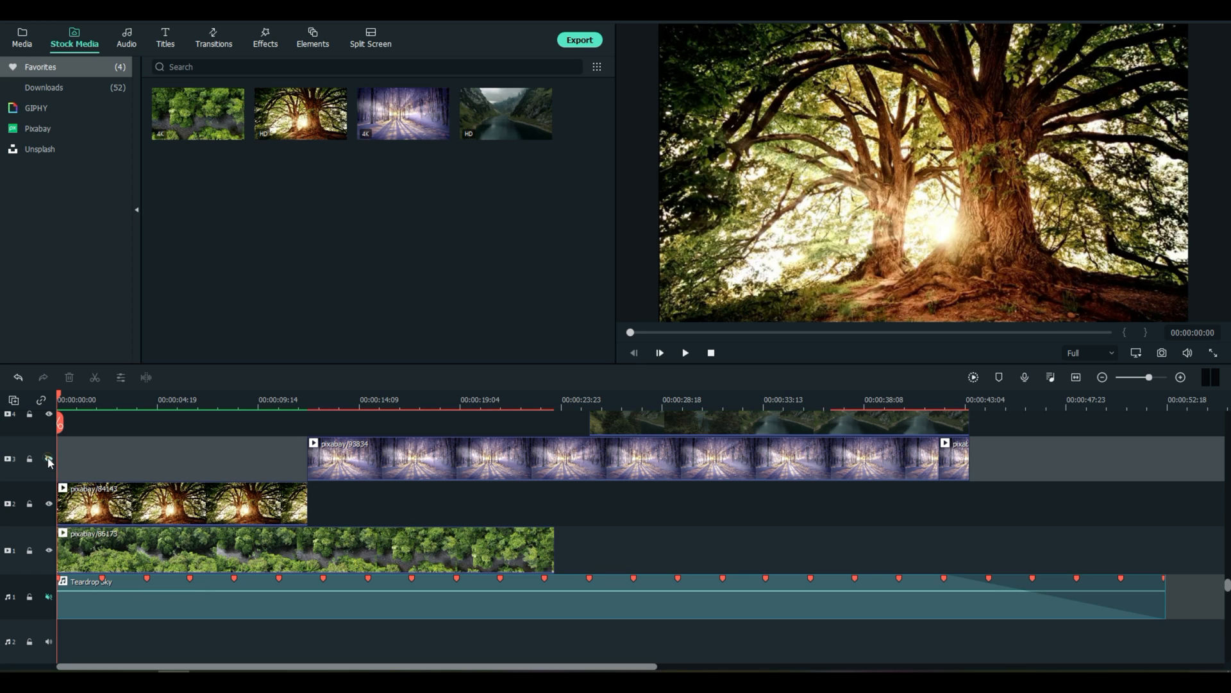
# Hide video track 3 so the preview shows the tree and jungle layers
pyautogui.click(48, 449)
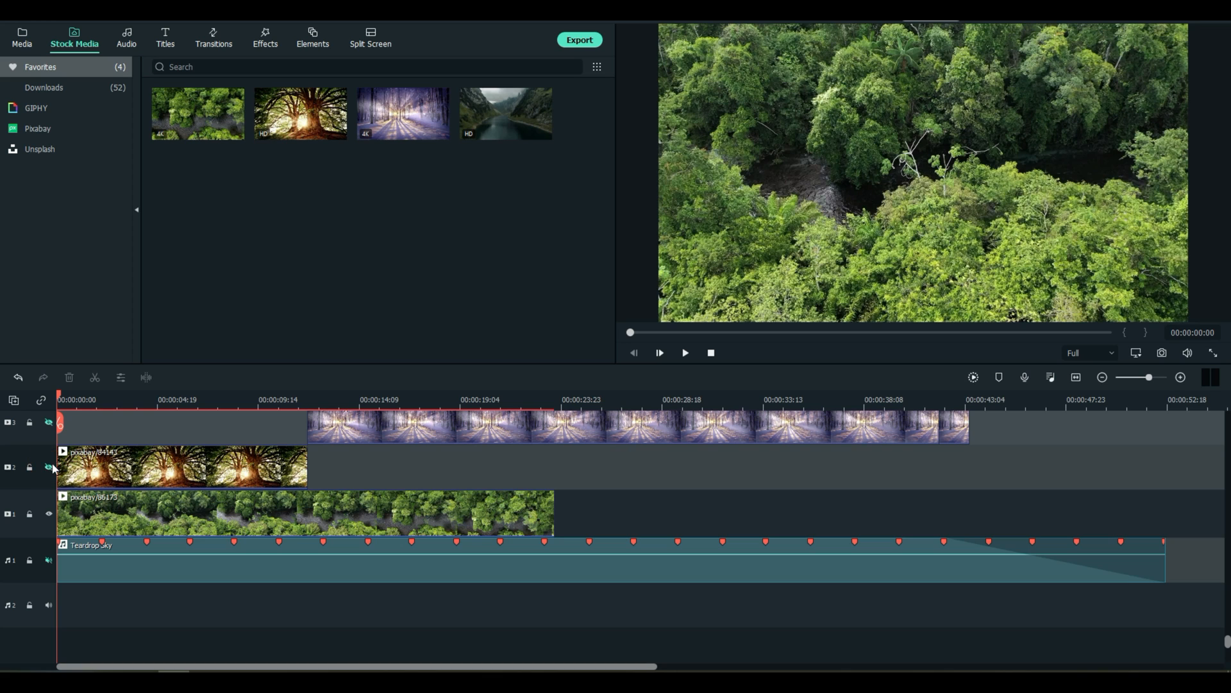
pyautogui.moveTo(196, 531)
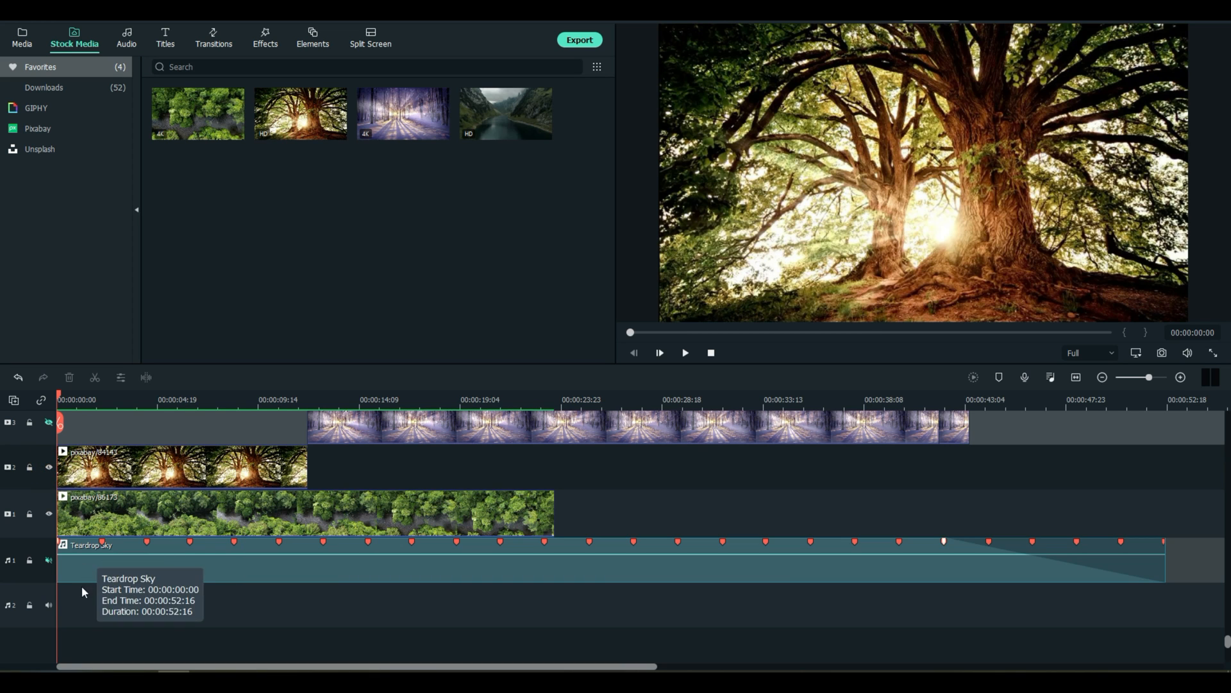
pyautogui.moveTo(870, 184)
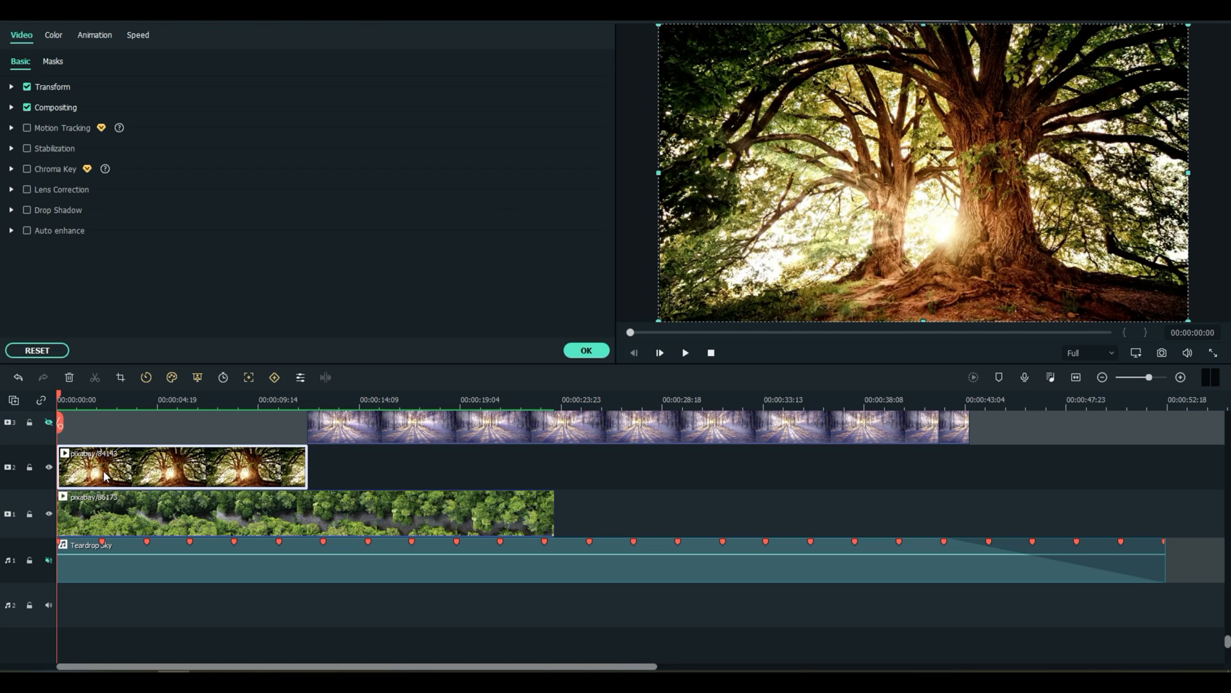
pyautogui.moveTo(55, 70)
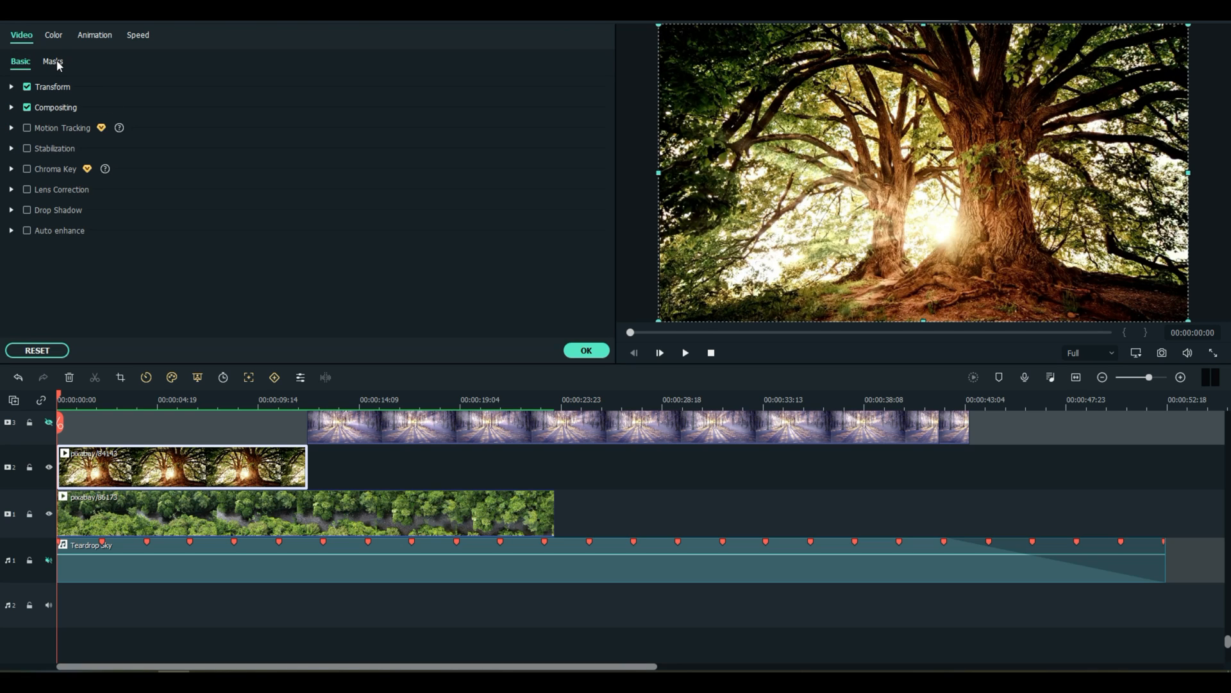
# Show the tree clip's Masks options with the rectangle shape chosen
pyautogui.click(51, 61)
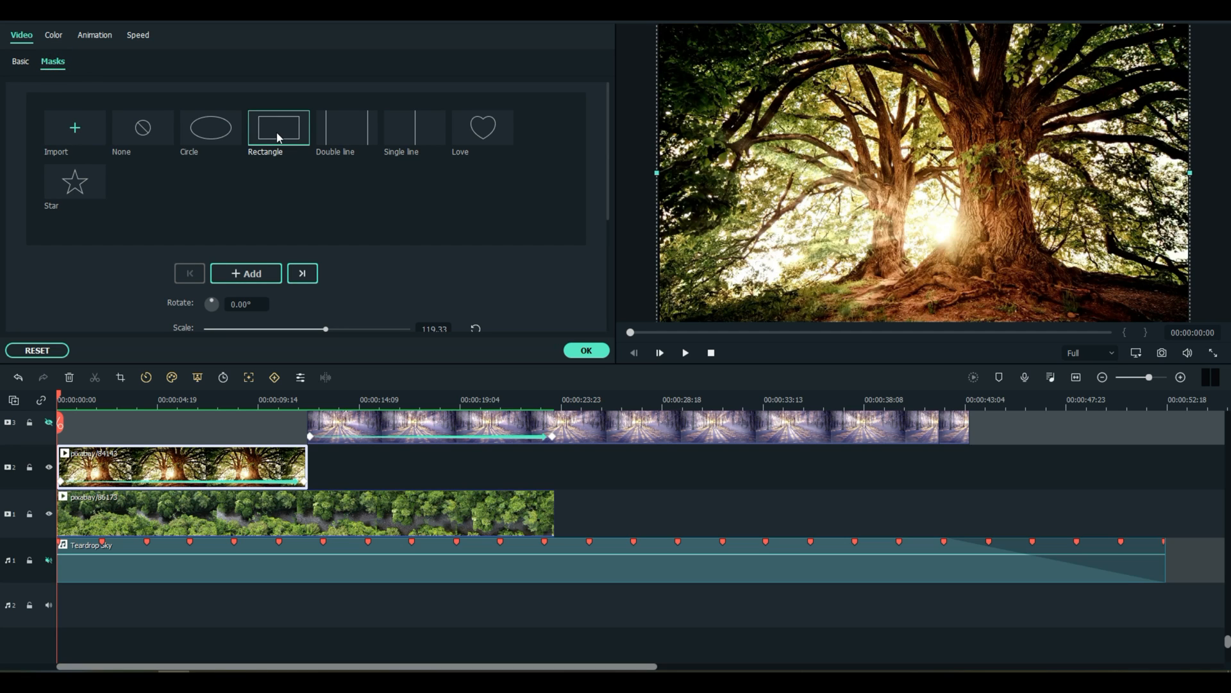
pyautogui.moveTo(99, 497)
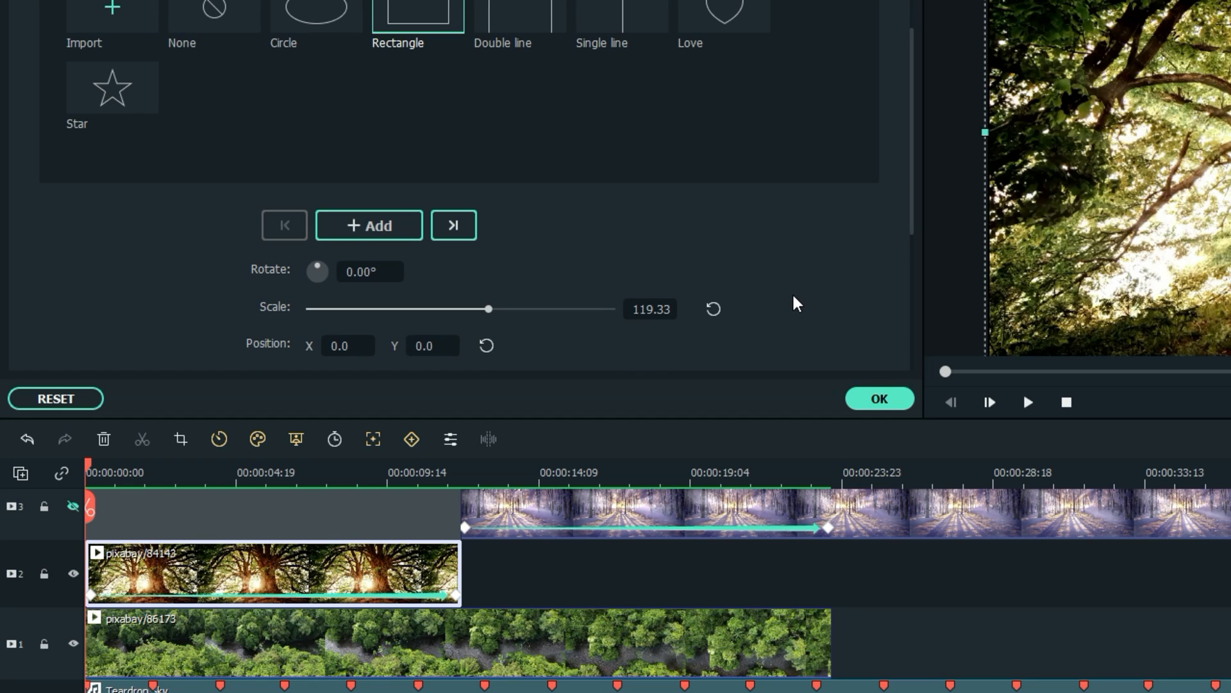
# Scroll the rectangle mask settings down to the width, height and blur controls
pyautogui.scroll(-3)
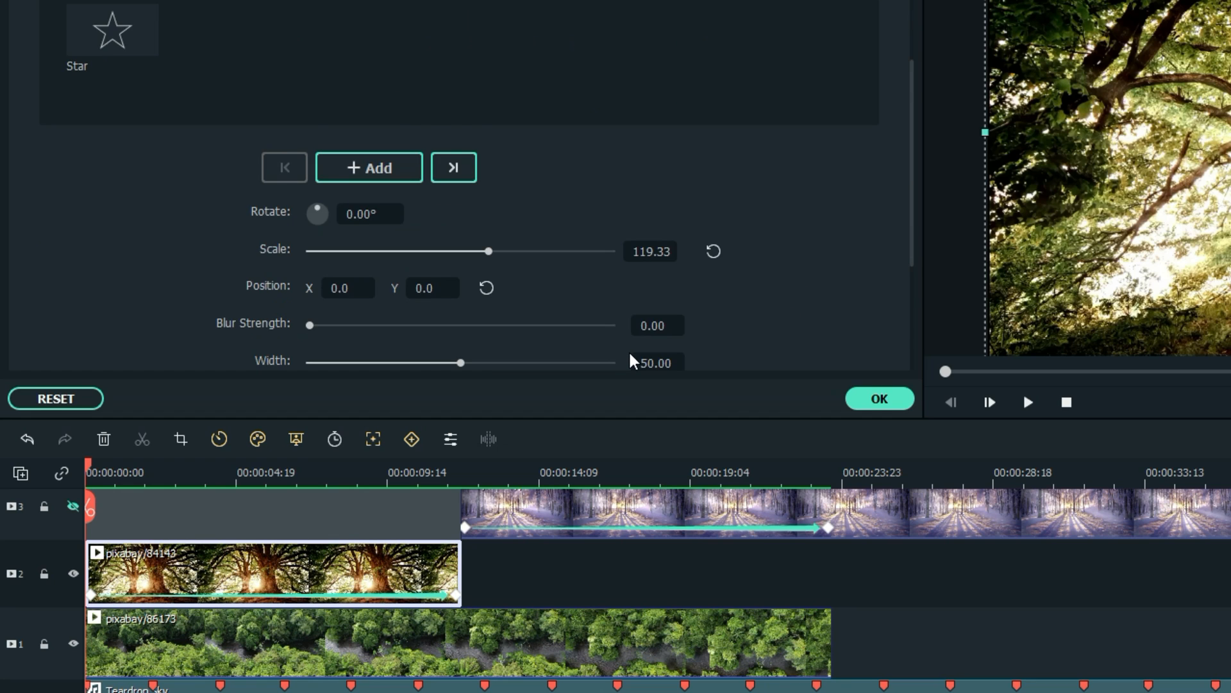
pyautogui.scroll(-3)
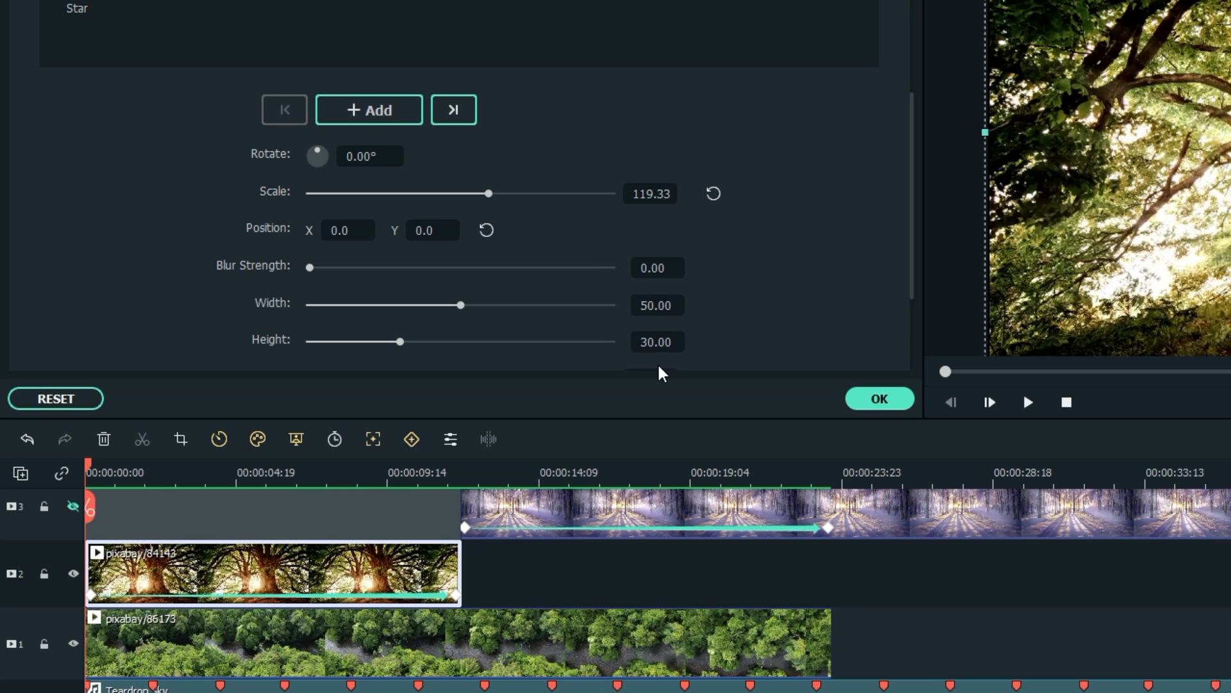
pyautogui.moveTo(489, 195)
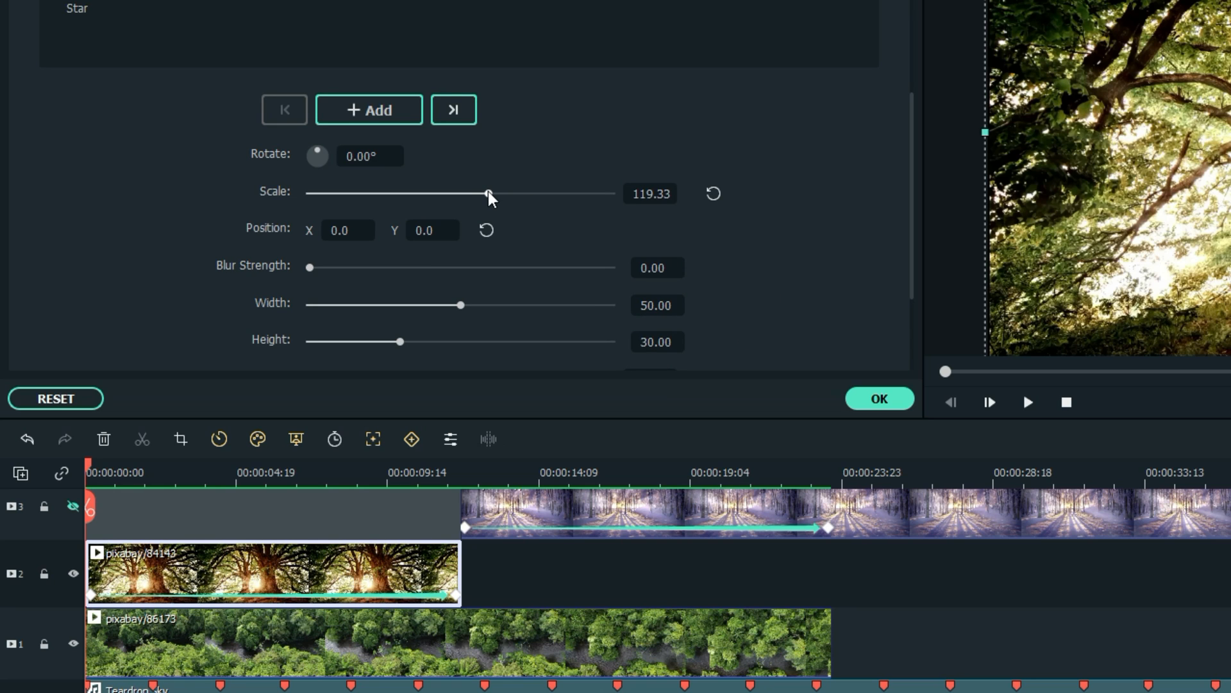
pyautogui.moveTo(424, 621)
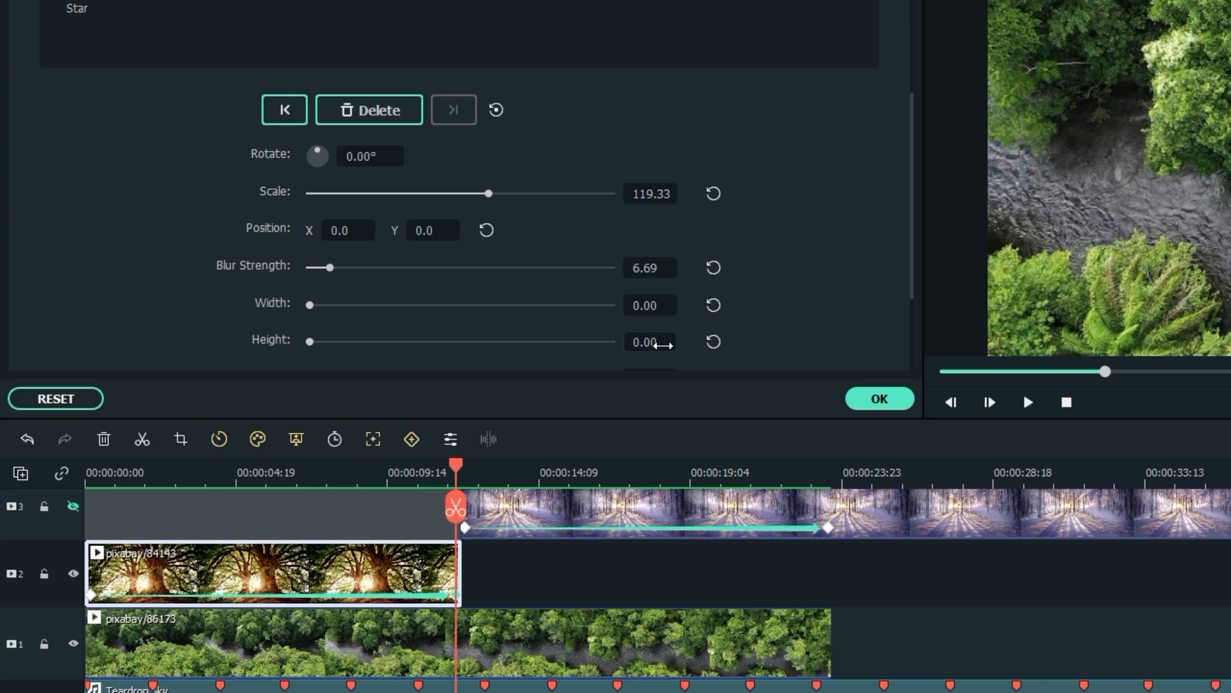
pyautogui.moveTo(336, 272)
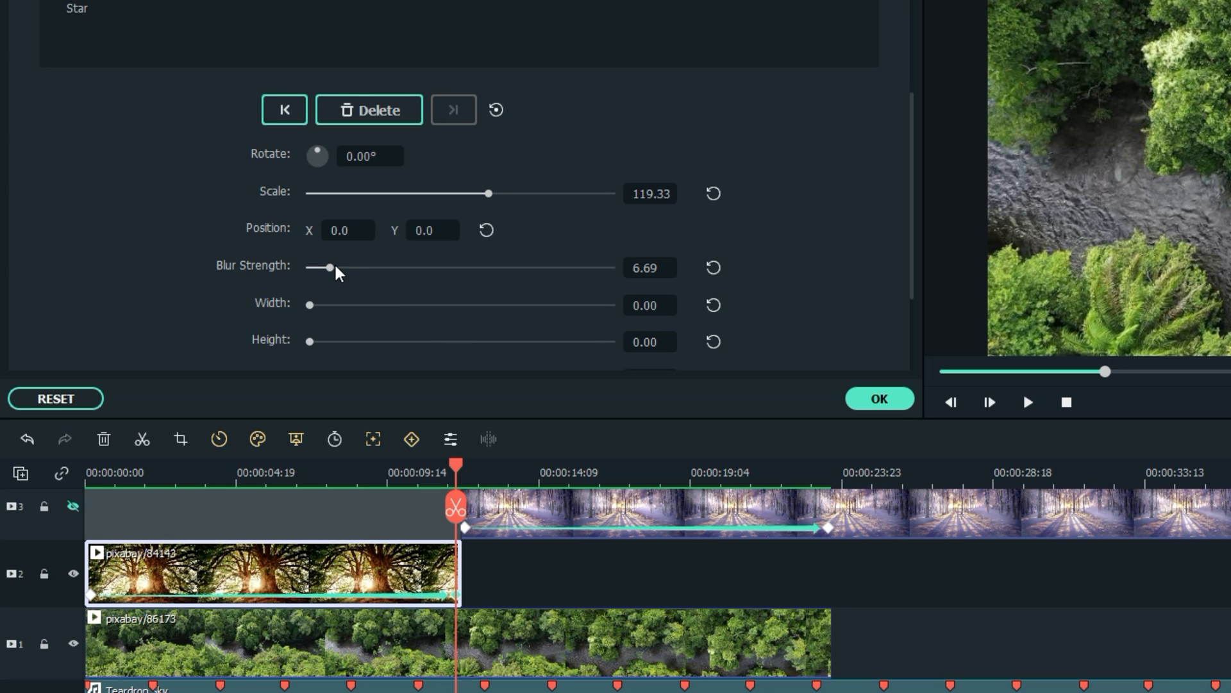
pyautogui.moveTo(404, 274)
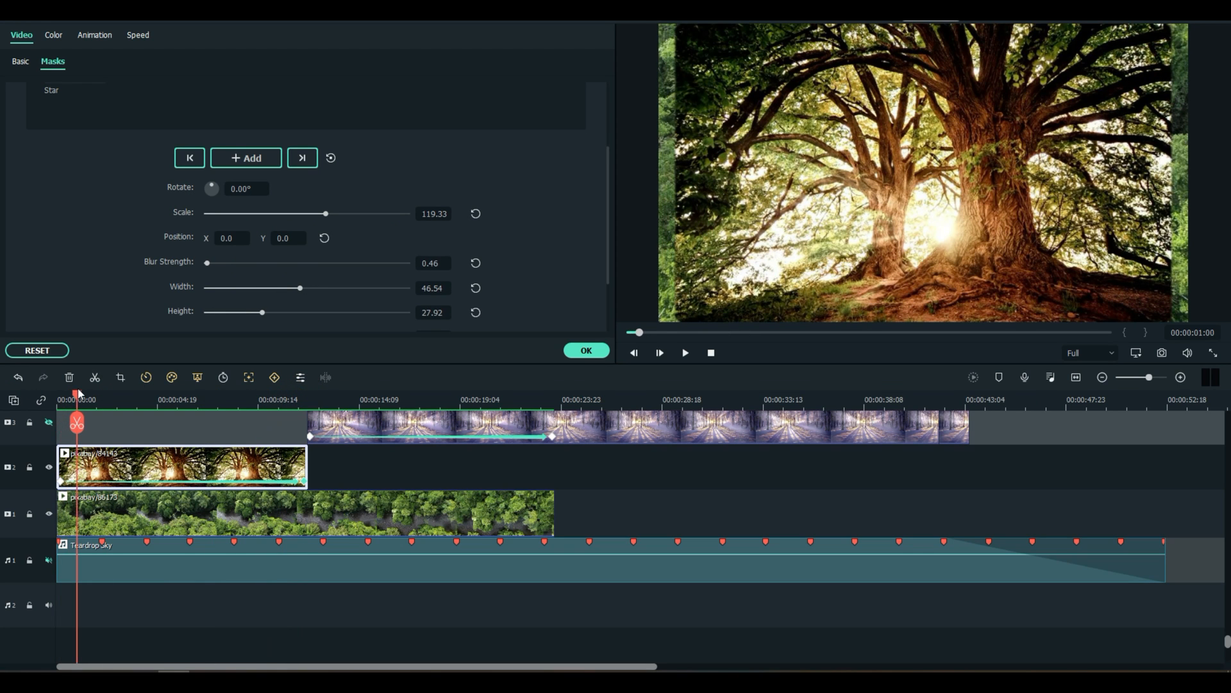
pyautogui.moveTo(478, 300)
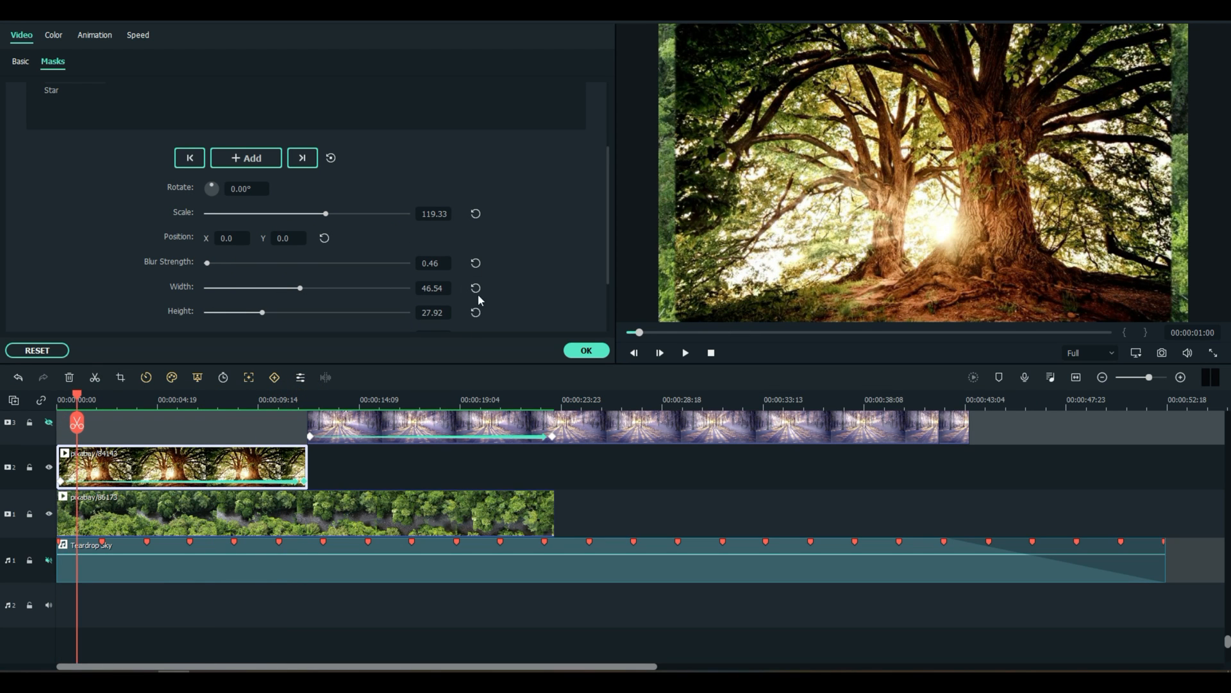
pyautogui.moveTo(554, 259)
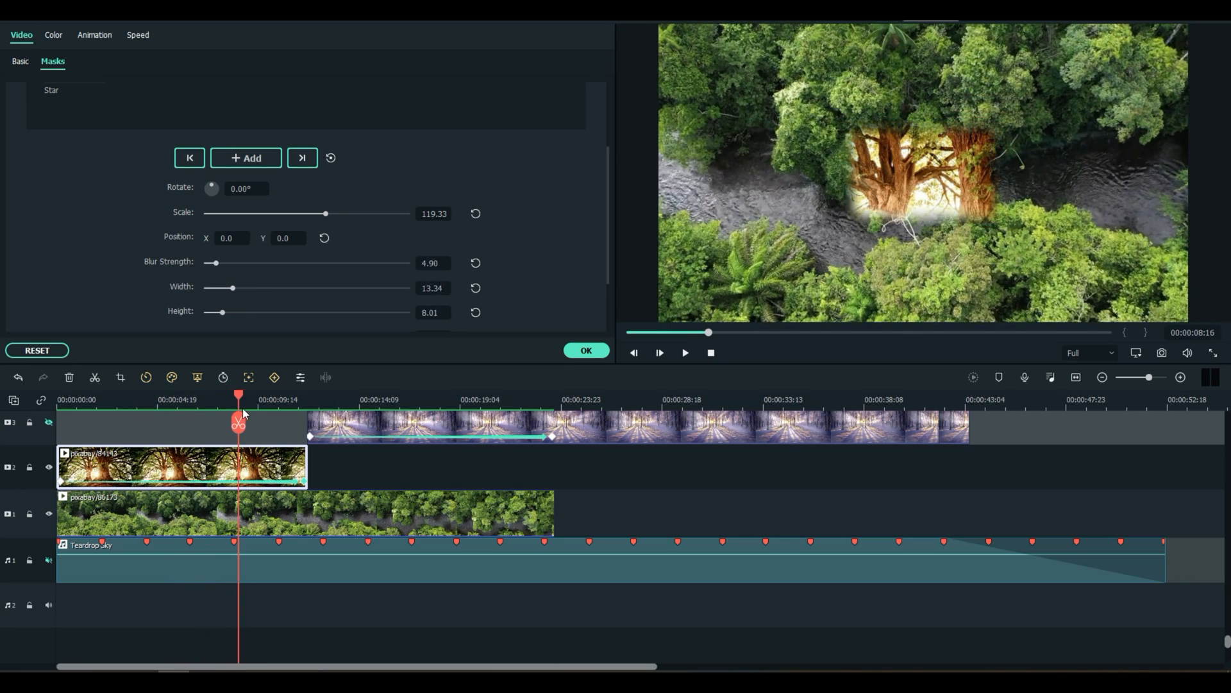
pyautogui.moveTo(239, 422); pyautogui.dragTo(281, 422)
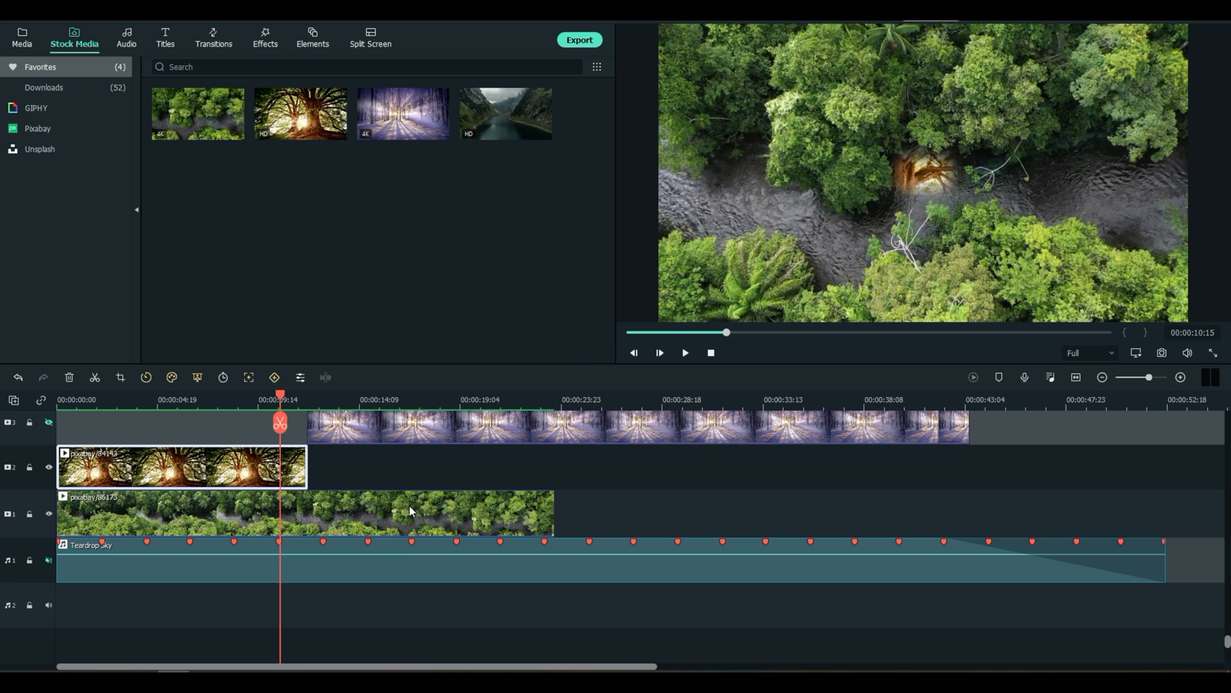
pyautogui.moveTo(344, 500)
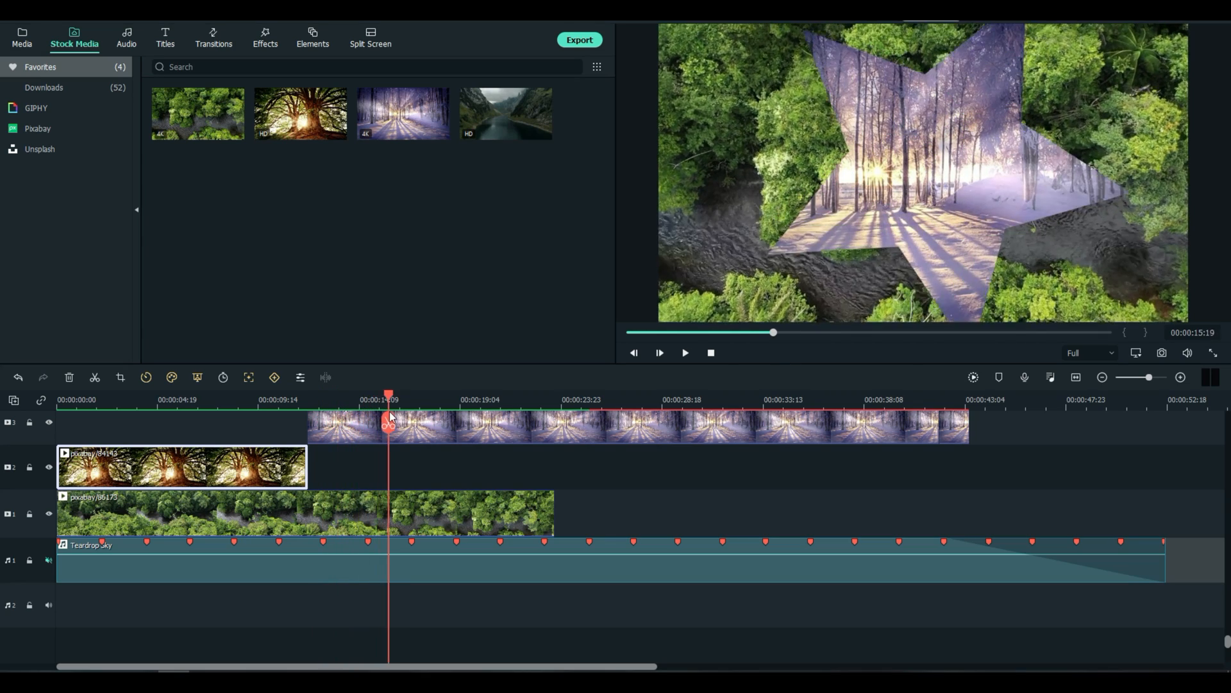
# Scrub the playhead to watch the star opening widen over the snowy forest
pyautogui.moveTo(388, 418); pyautogui.dragTo(461, 418)
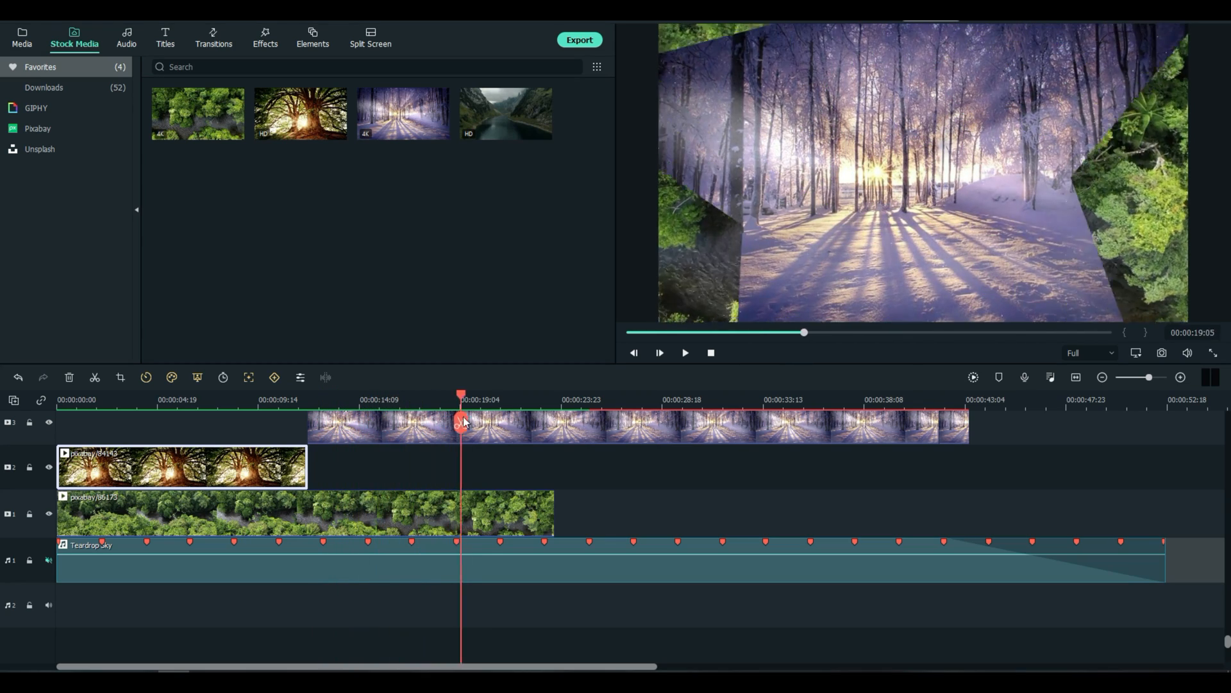
pyautogui.moveTo(462, 421); pyautogui.dragTo(529, 421)
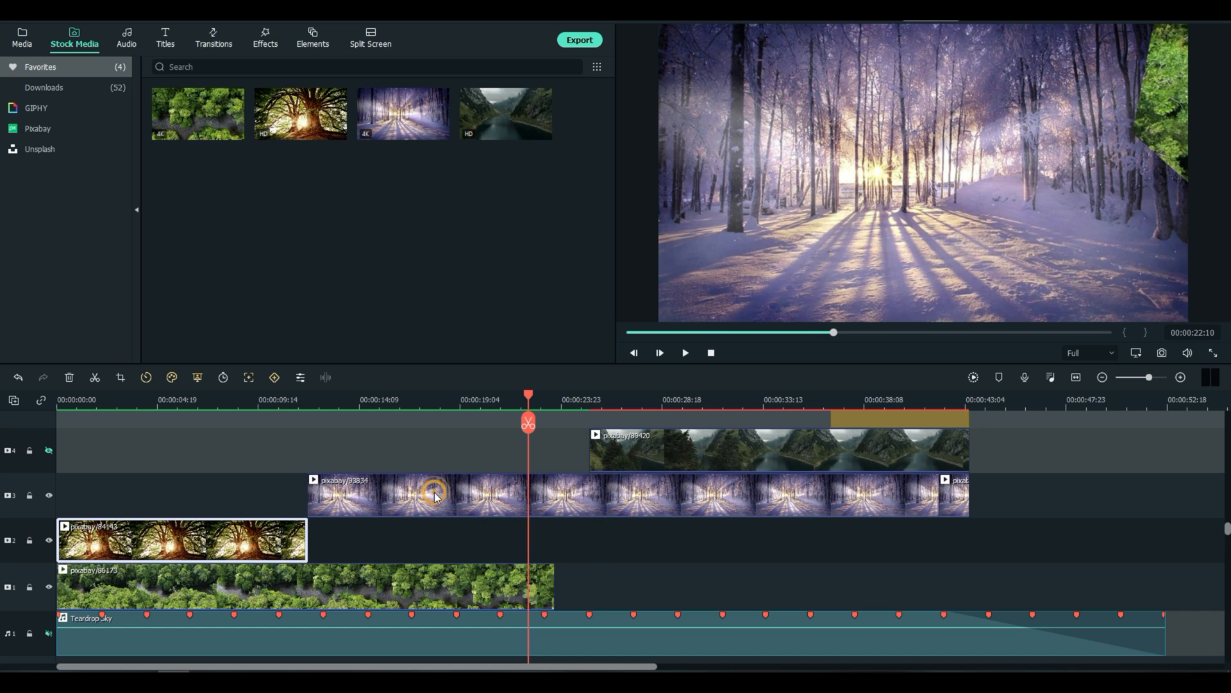
pyautogui.doubleClick(435, 495)
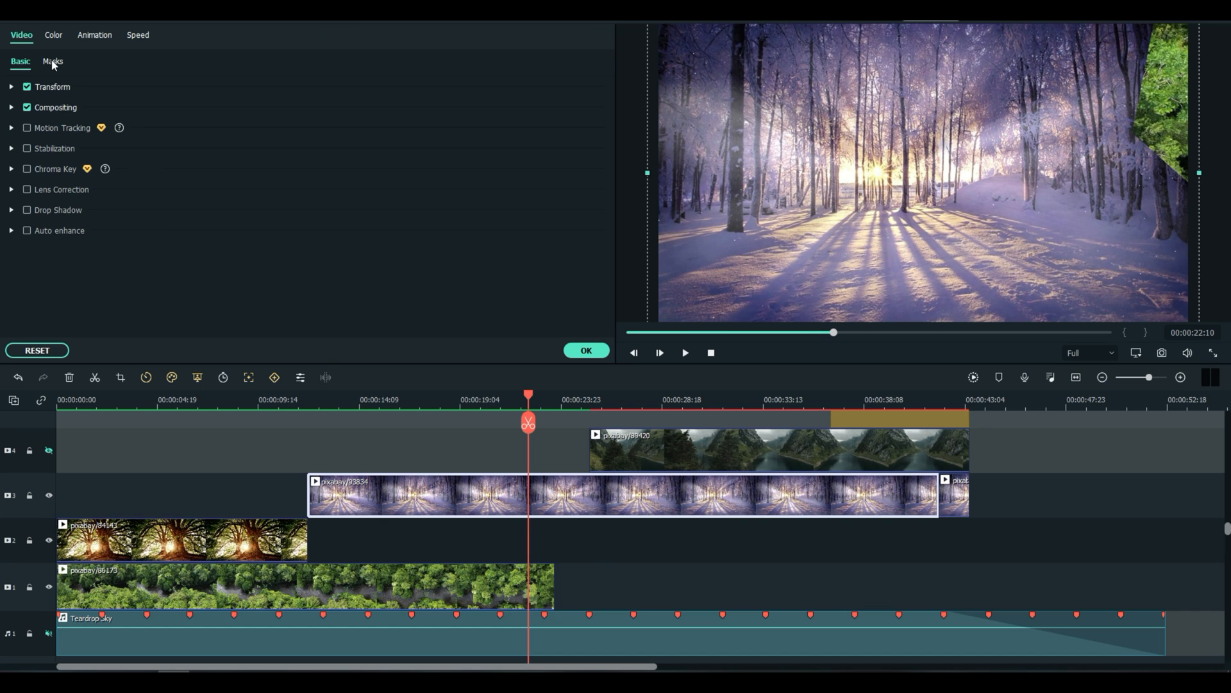
pyautogui.click(53, 61)
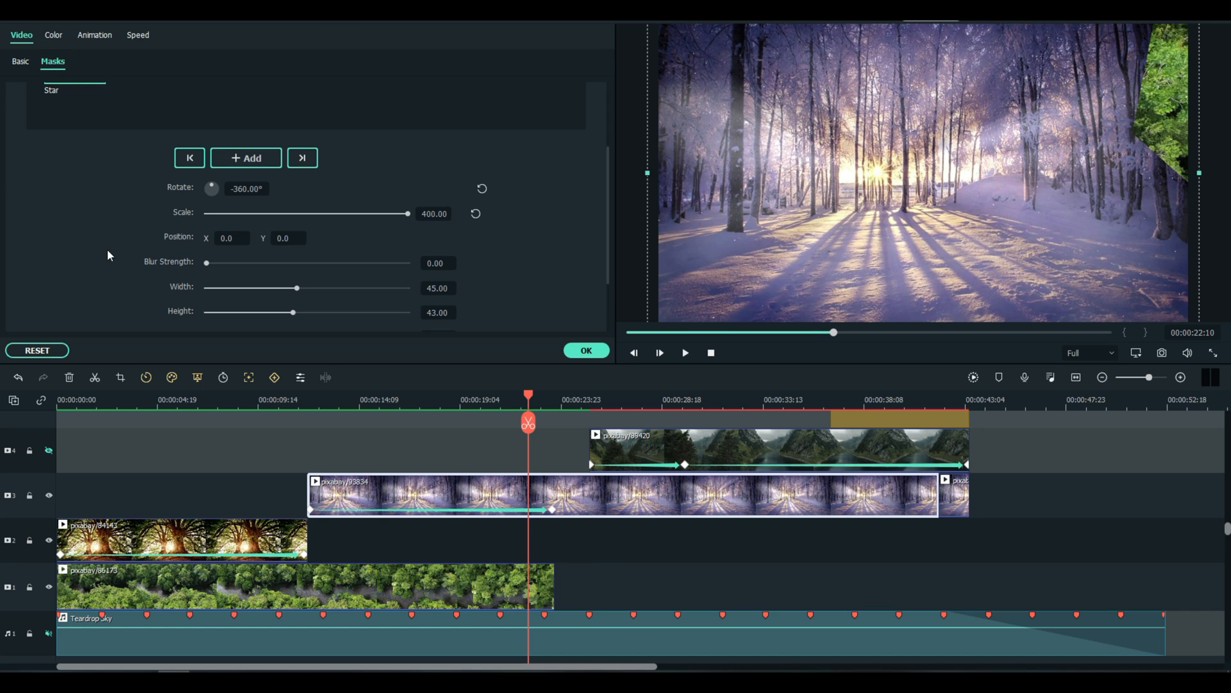
pyautogui.moveTo(518, 426)
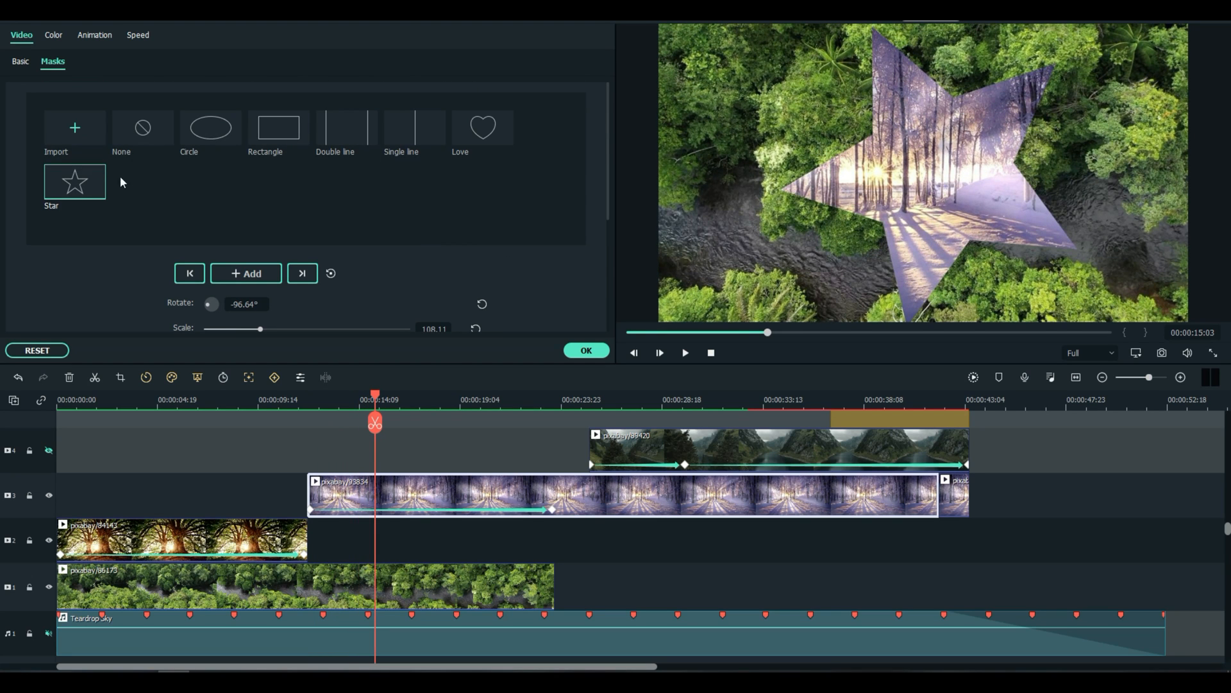
pyautogui.moveTo(80, 298)
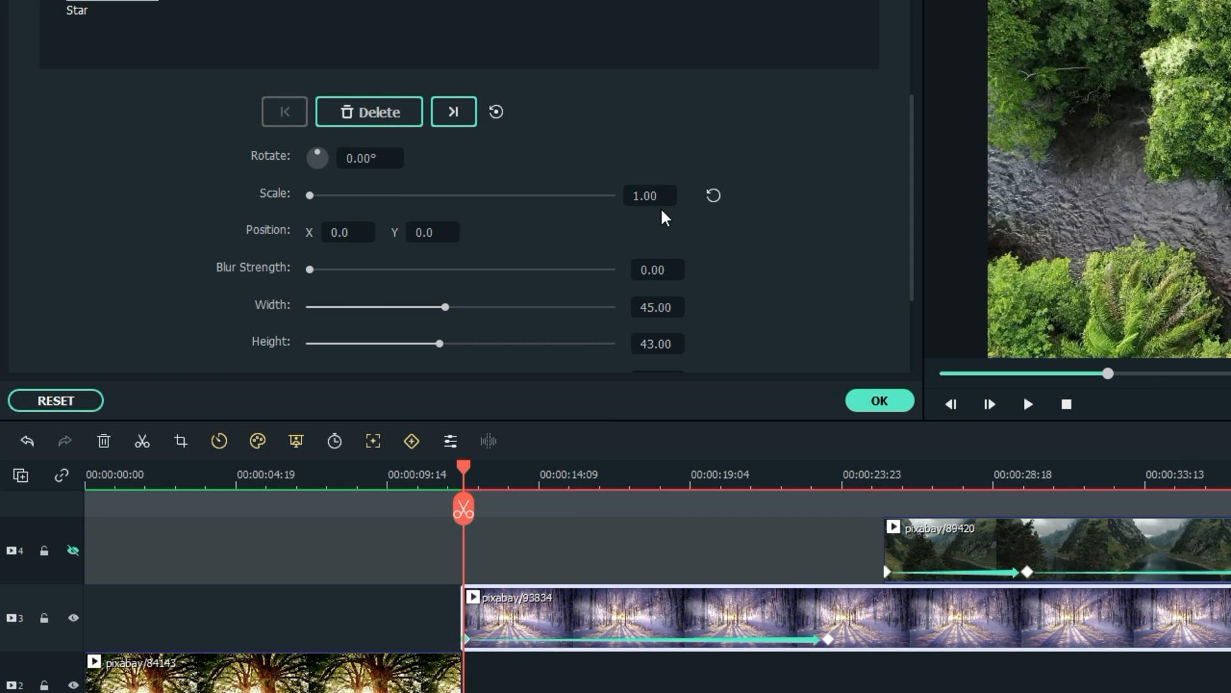
pyautogui.moveTo(481, 461)
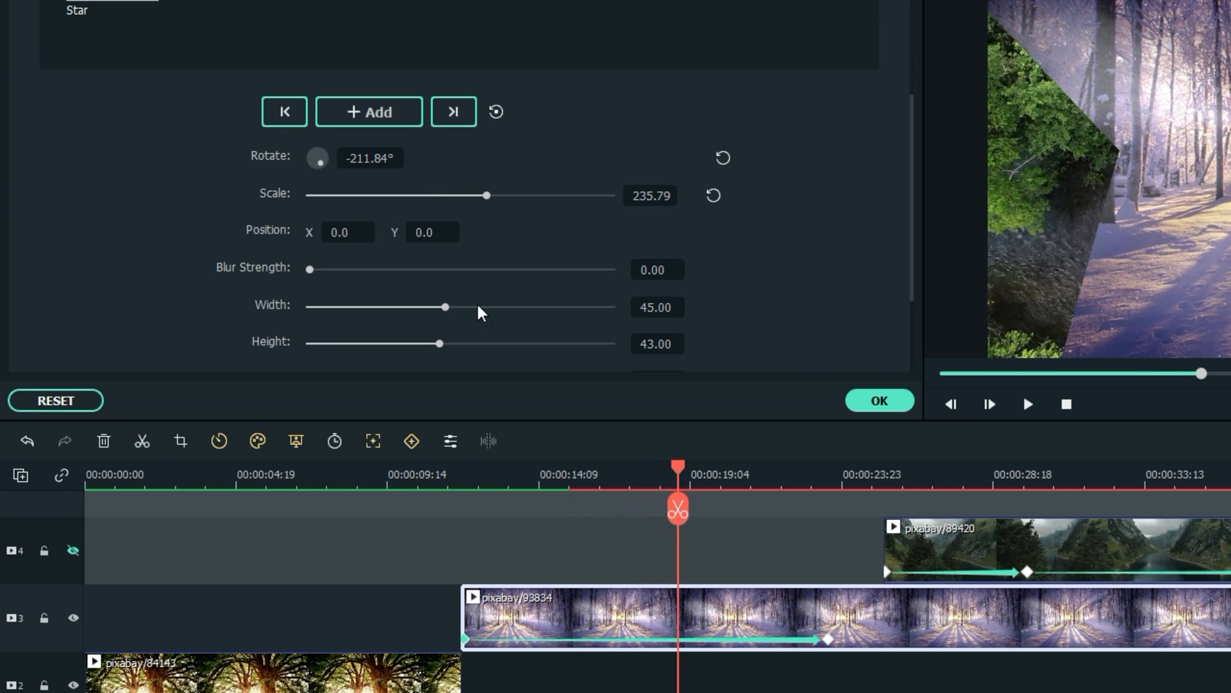
pyautogui.moveTo(687, 479)
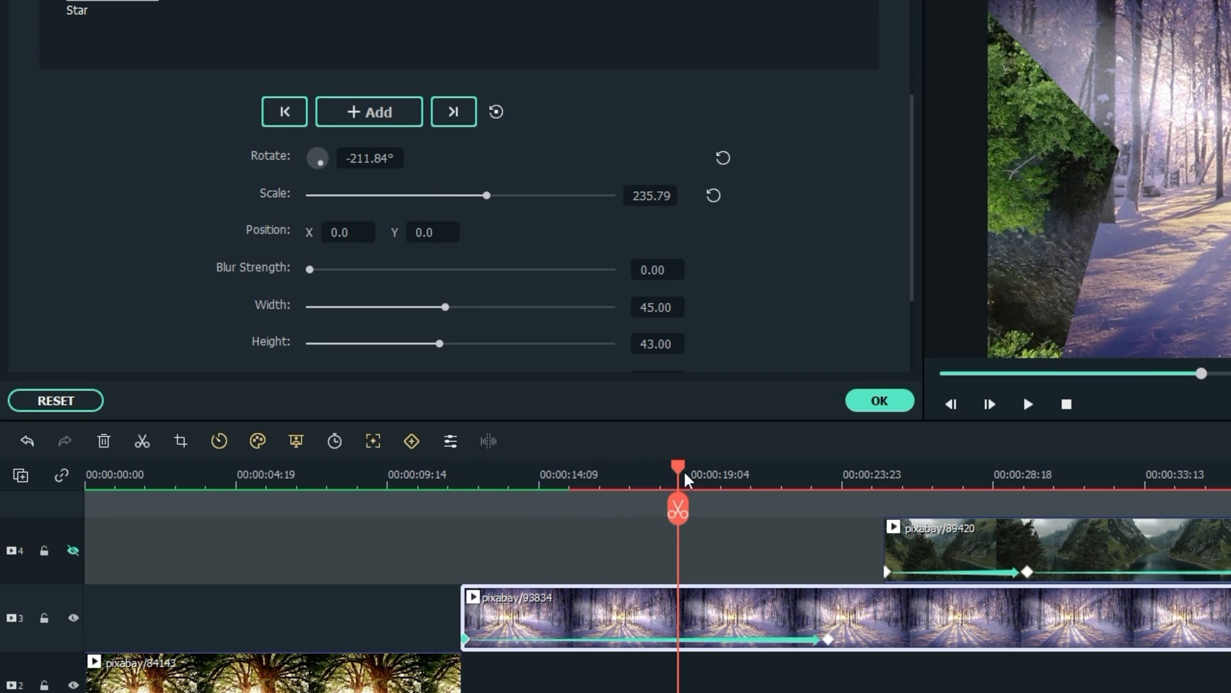
pyautogui.moveTo(486, 194); pyautogui.dragTo(523, 195)
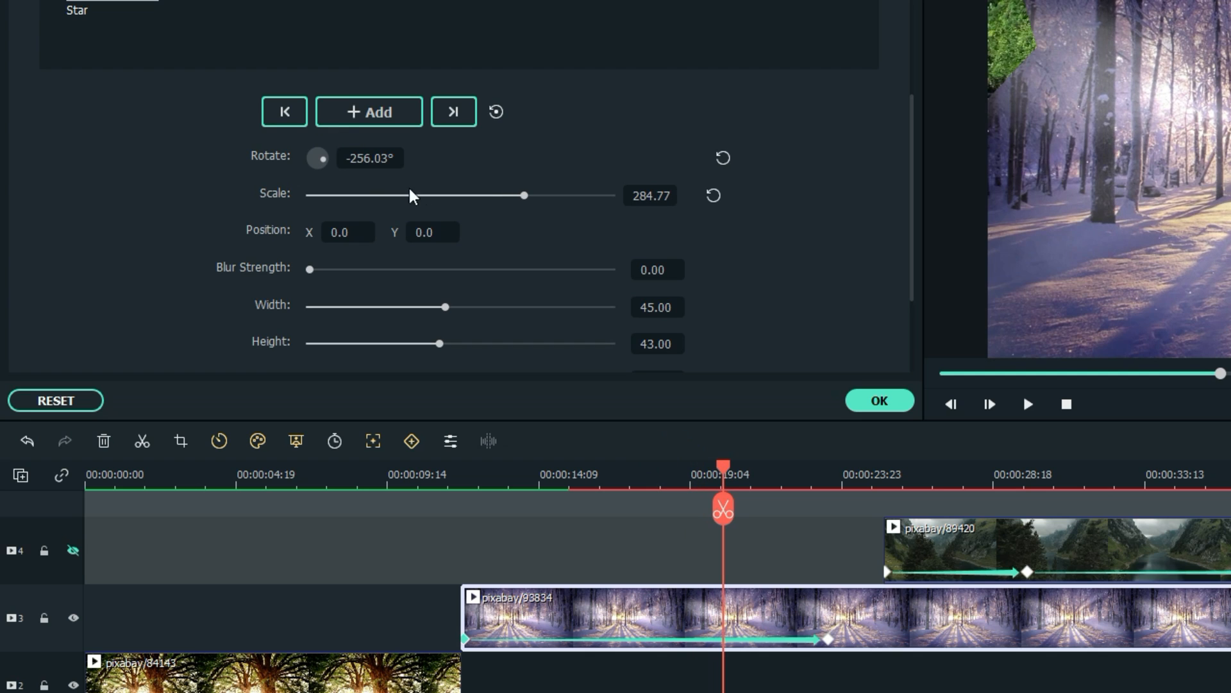
pyautogui.moveTo(722, 470)
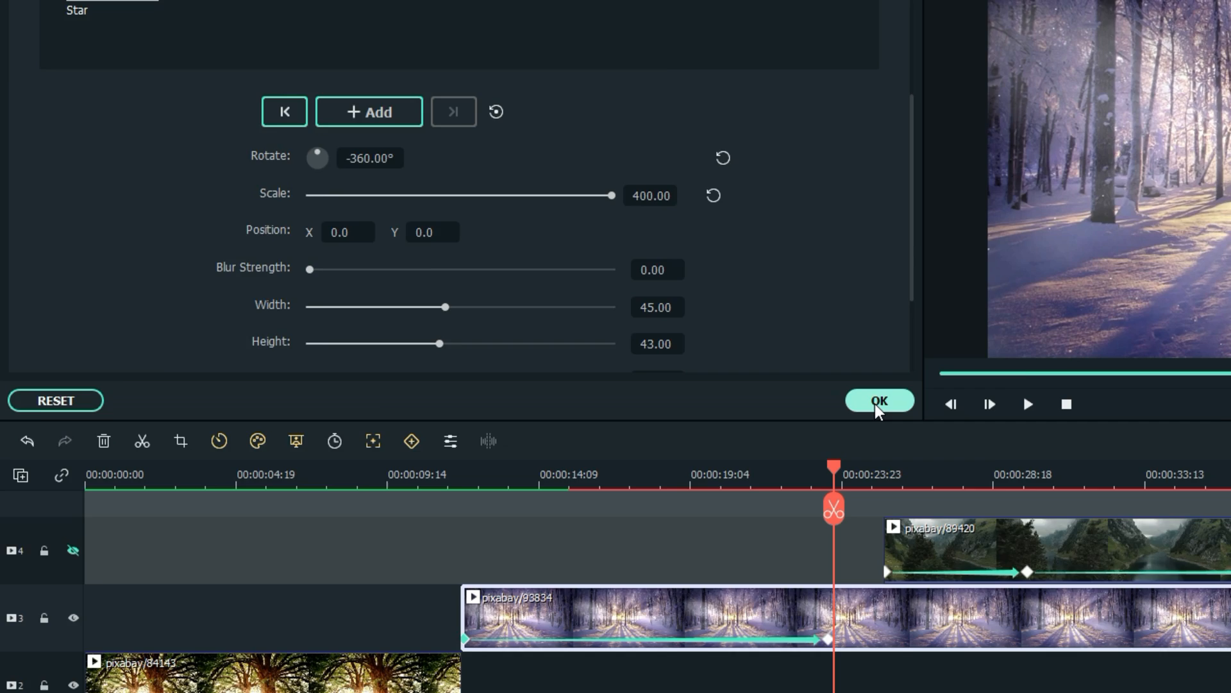
# Confirm the star mask with OK and move the playhead into the mountain lake clip
pyautogui.click(879, 401)
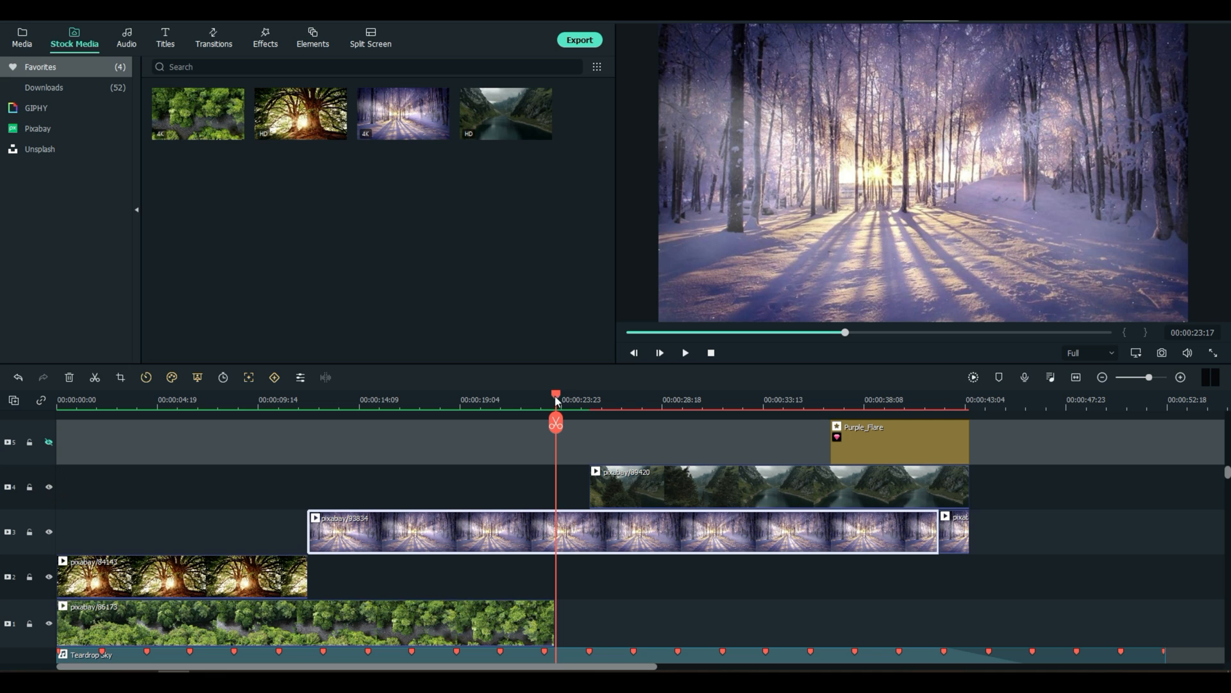
pyautogui.moveTo(555, 392); pyautogui.dragTo(585, 392)
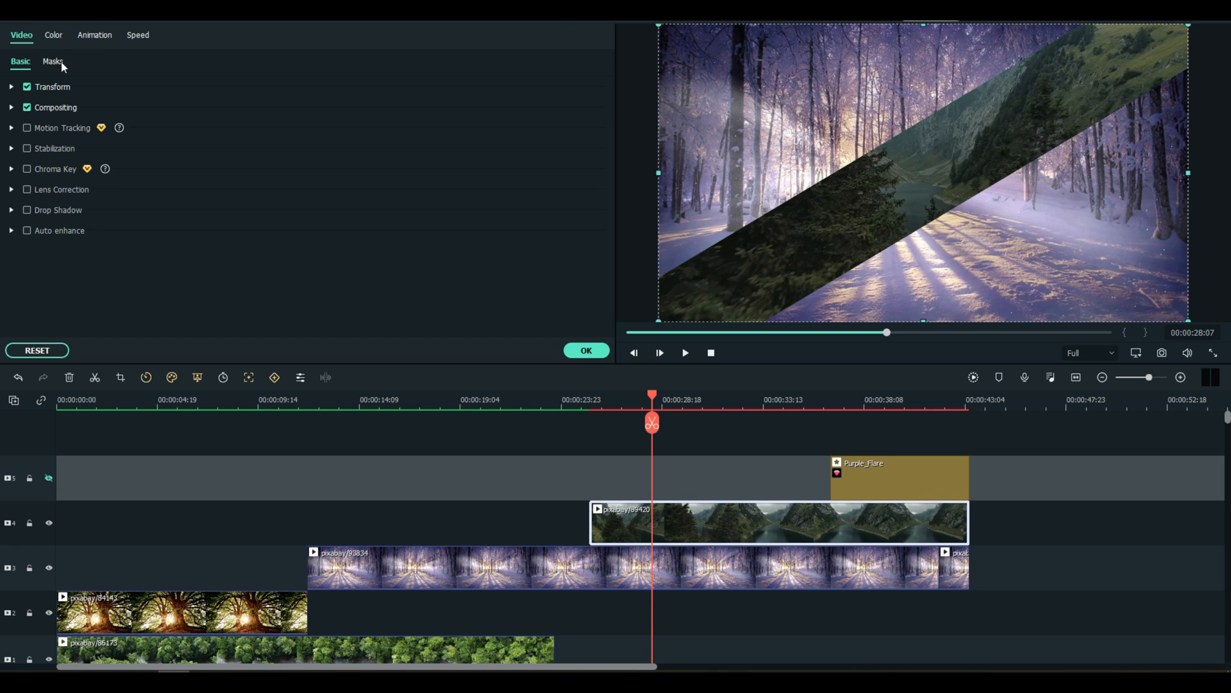
# Show the lake clip's mask options and move the playhead to a later point for the second keyframe
pyautogui.click(52, 62)
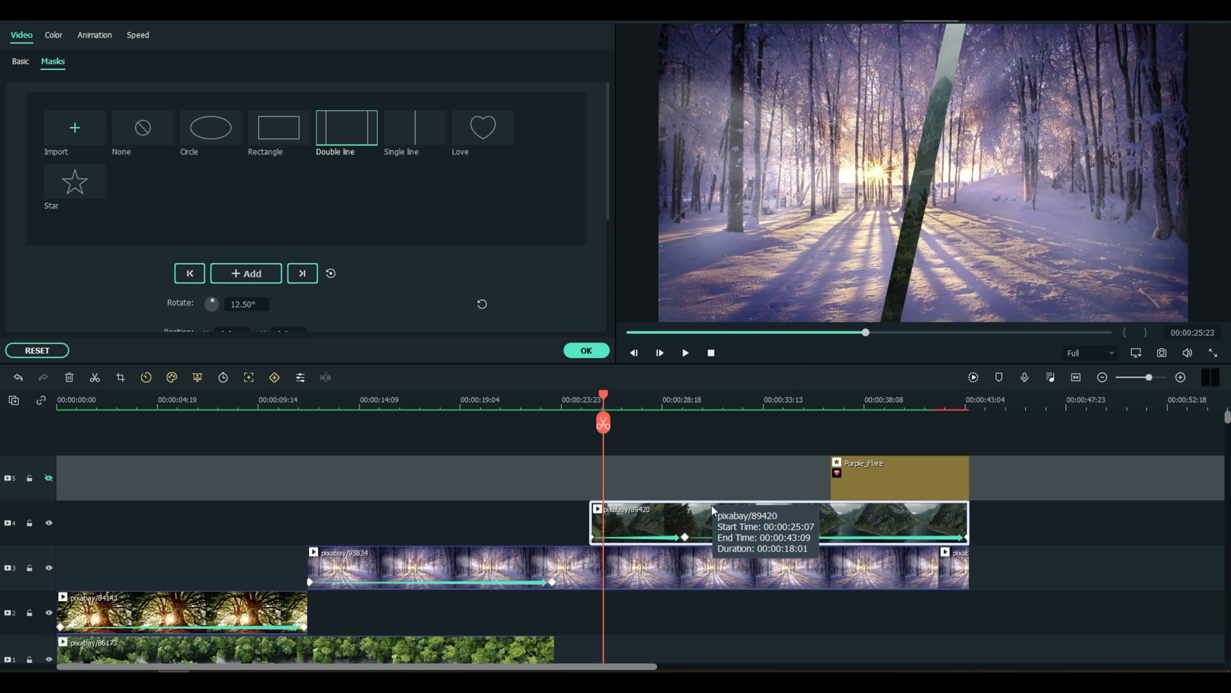
pyautogui.moveTo(668, 521)
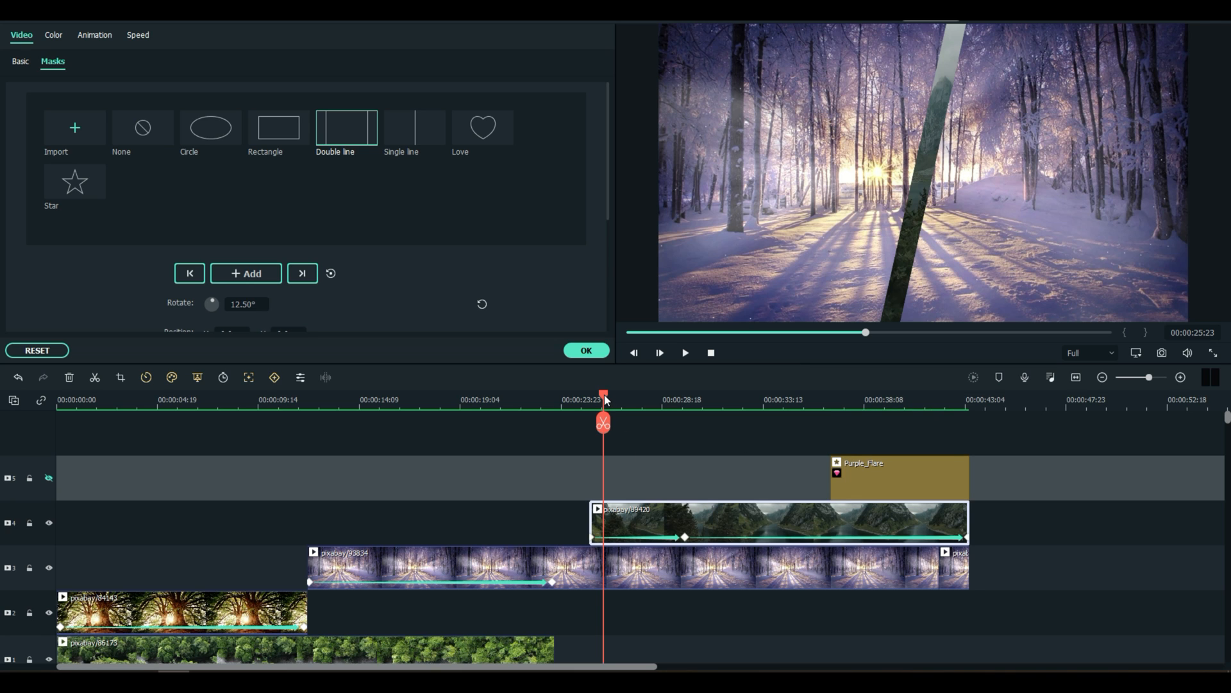
pyautogui.moveTo(602, 395); pyautogui.dragTo(592, 395)
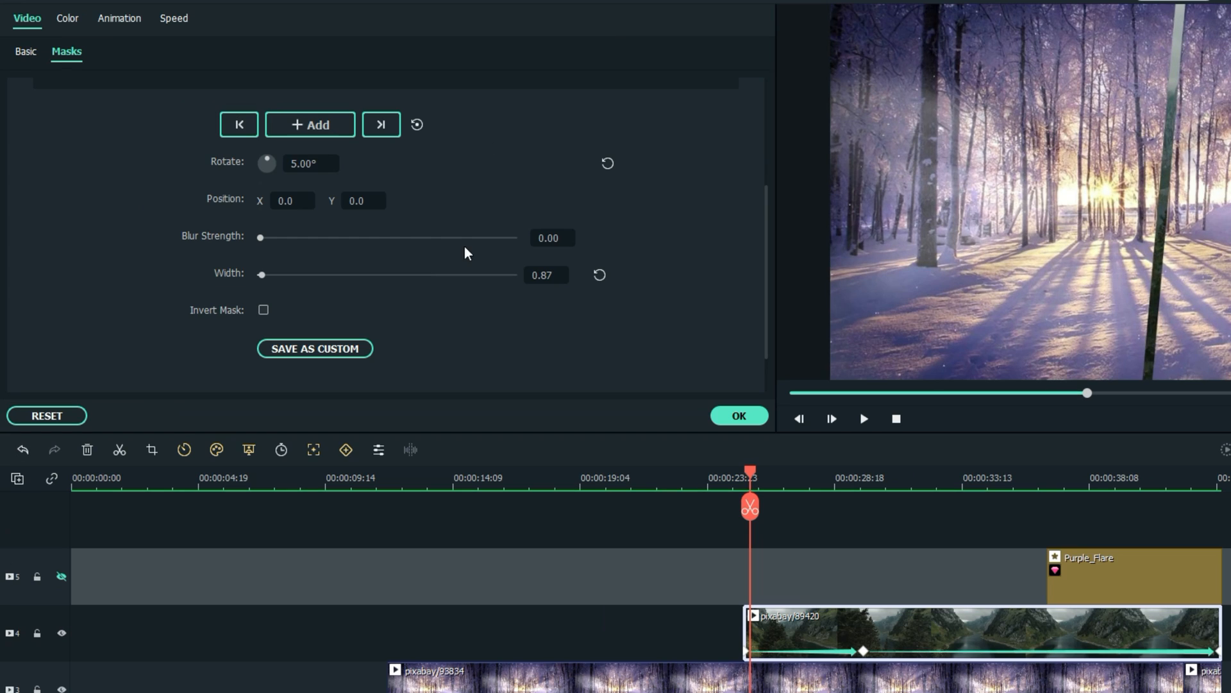
pyautogui.moveTo(748, 477); pyautogui.dragTo(772, 477)
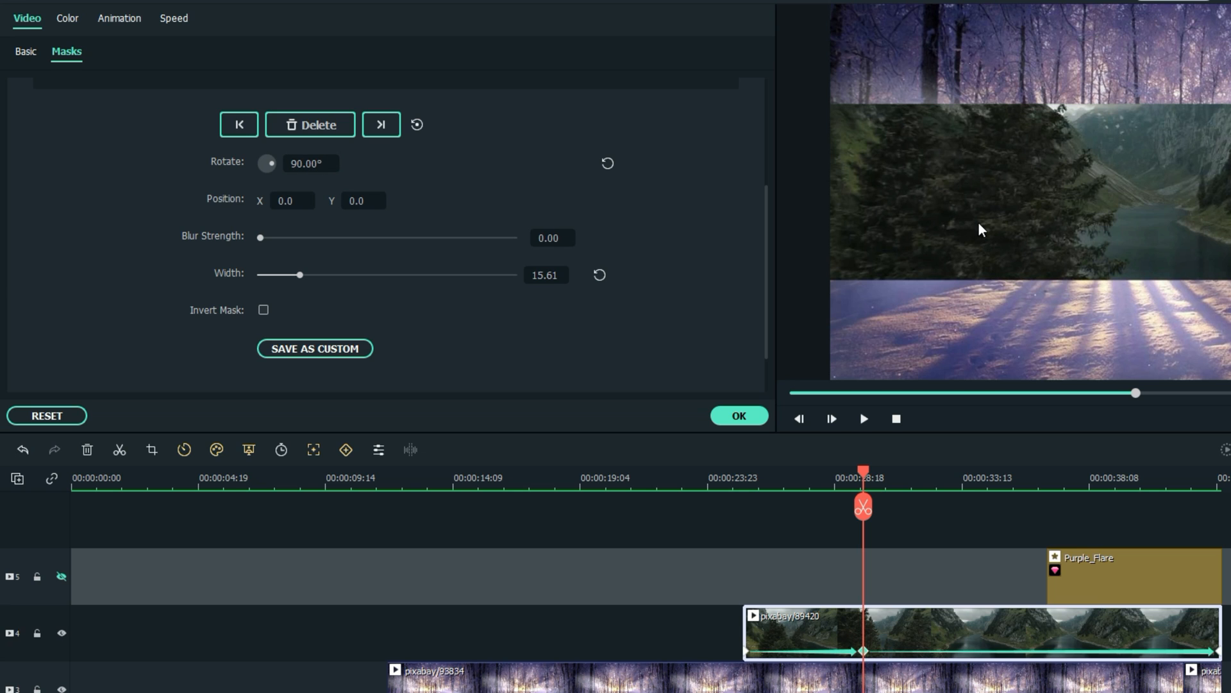
pyautogui.moveTo(321, 286)
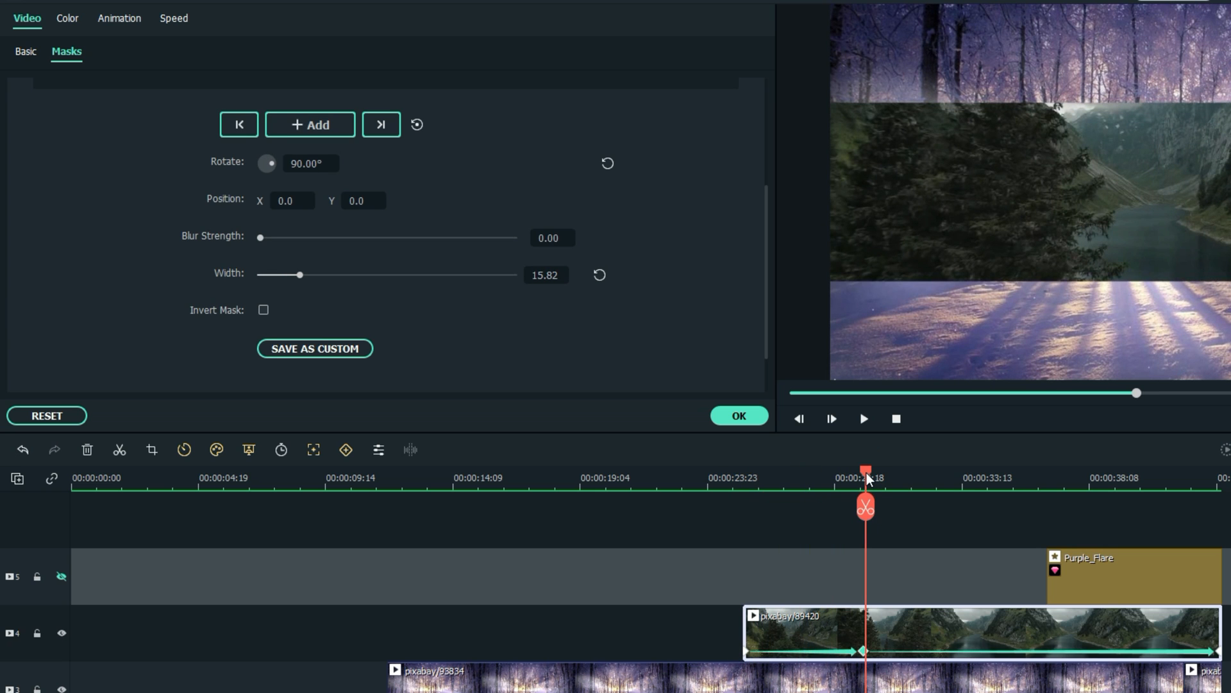
# Check the band widening from the keyframe to clip end, then confirm the mask with OK
pyautogui.click(310, 124)
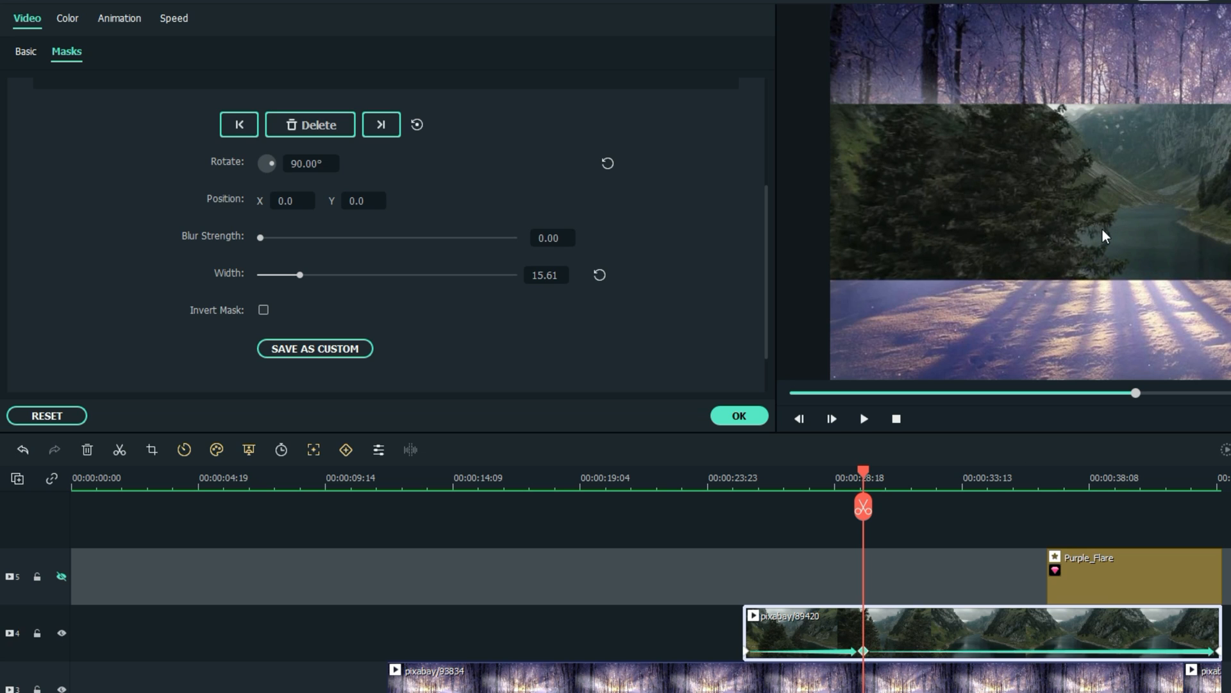
pyautogui.moveTo(873, 537)
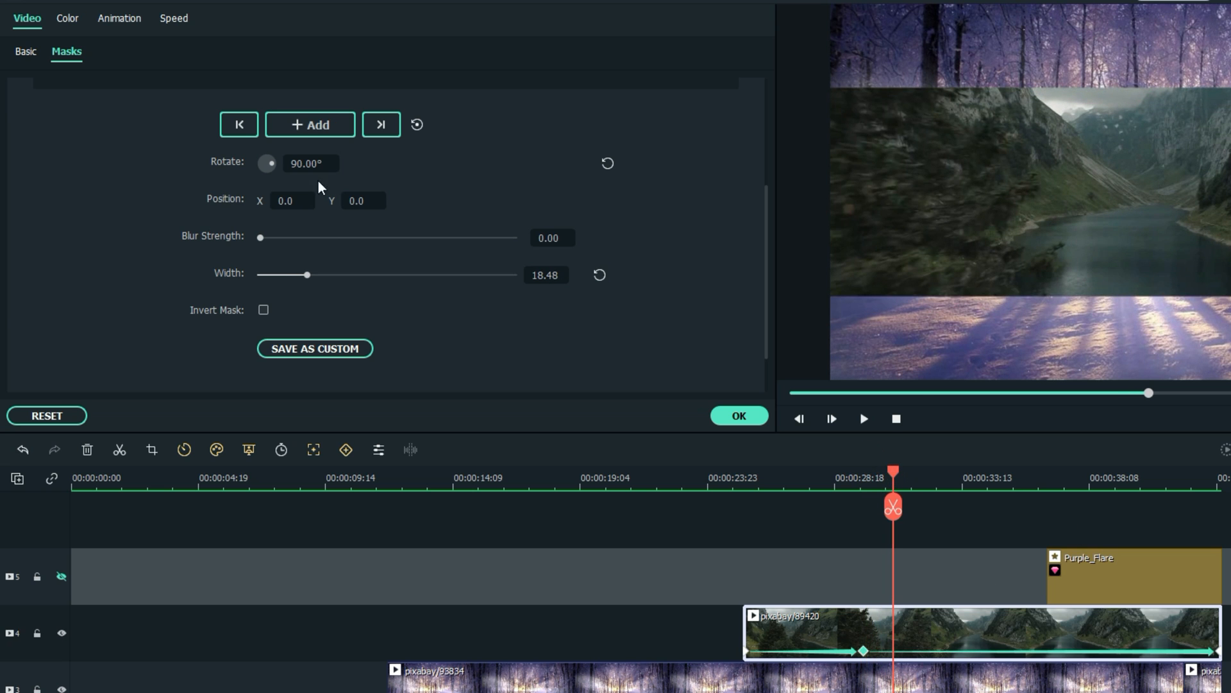
pyautogui.moveTo(400, 186)
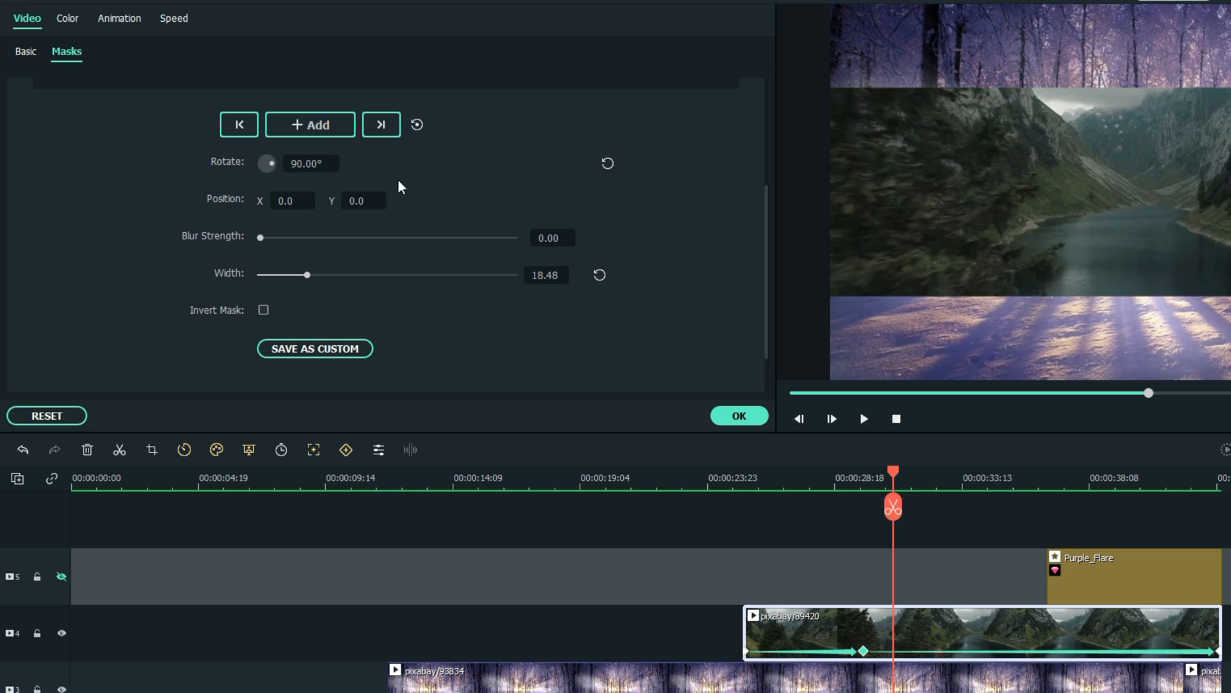
pyautogui.moveTo(298, 383)
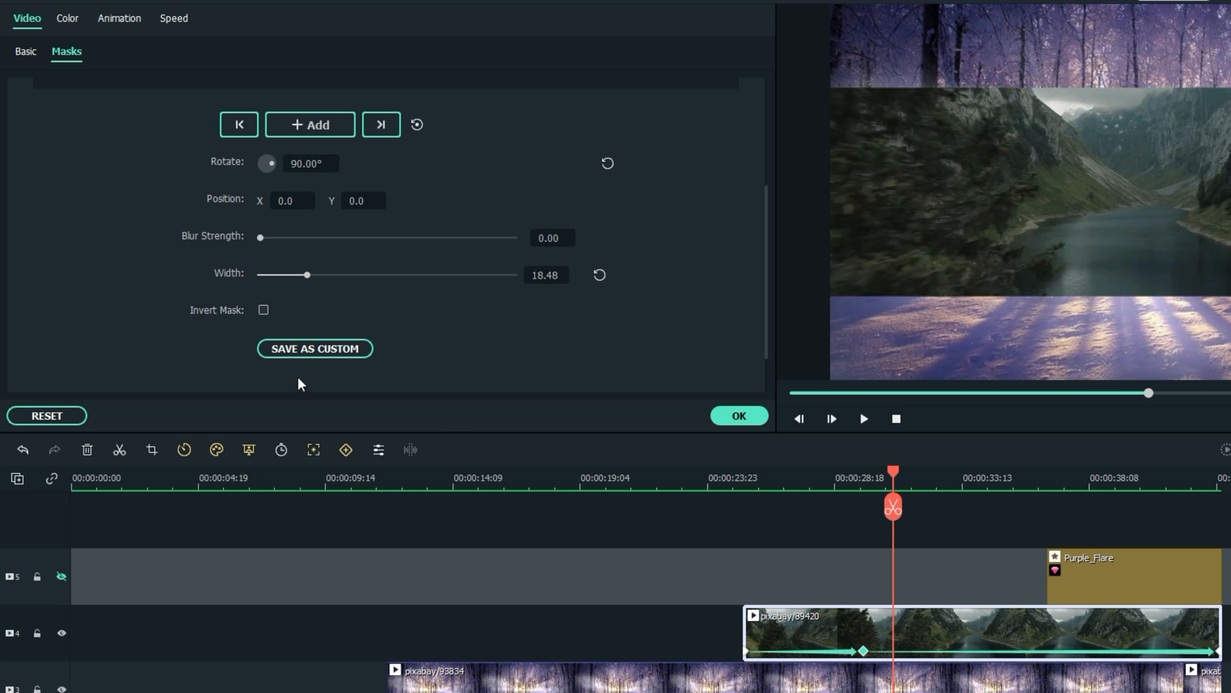
pyautogui.moveTo(899, 488)
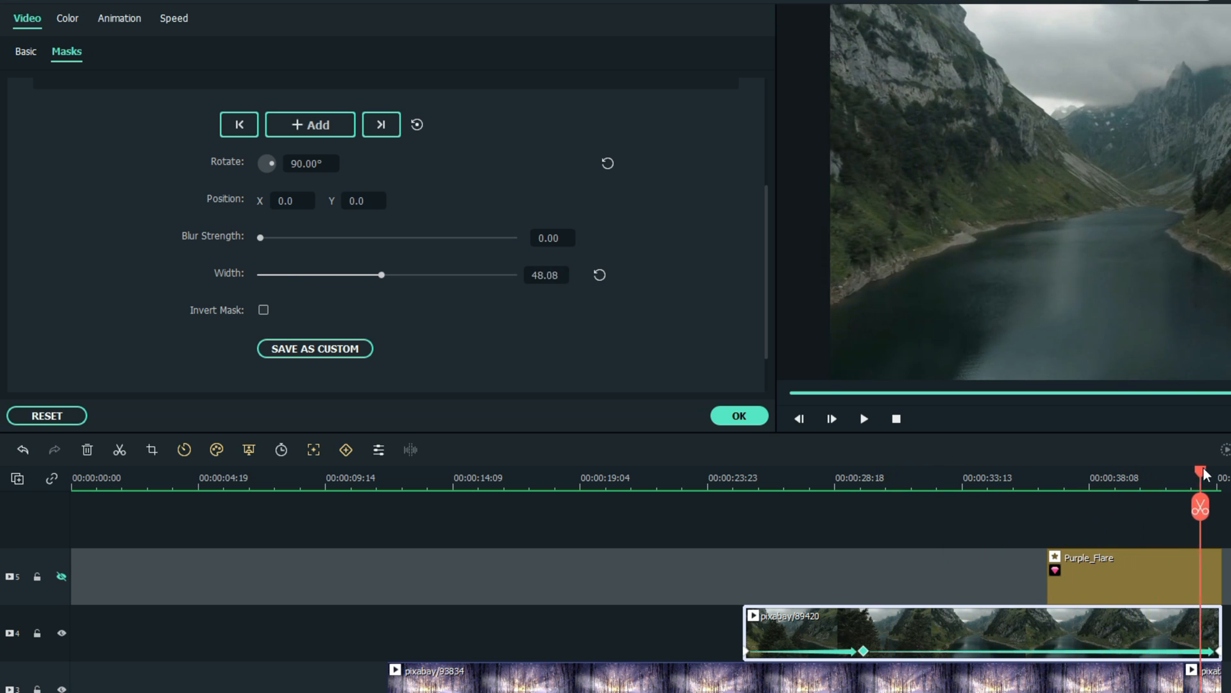
pyautogui.moveTo(382, 275); pyautogui.dragTo(386, 275)
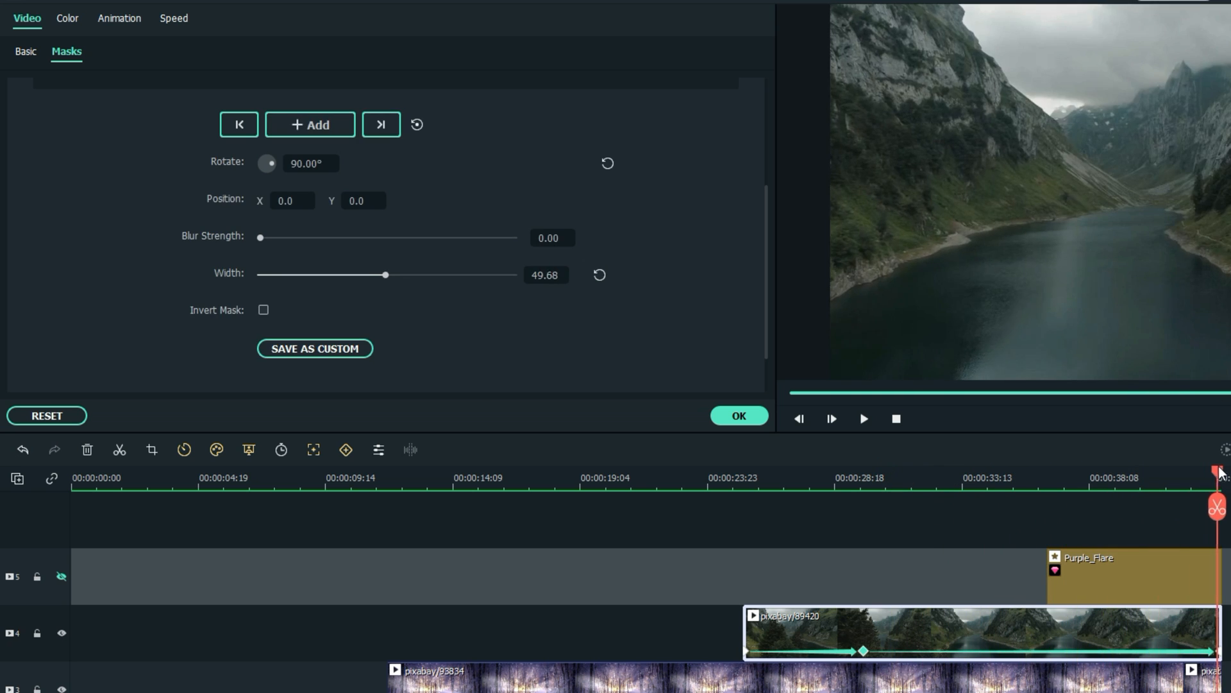
pyautogui.click(736, 416)
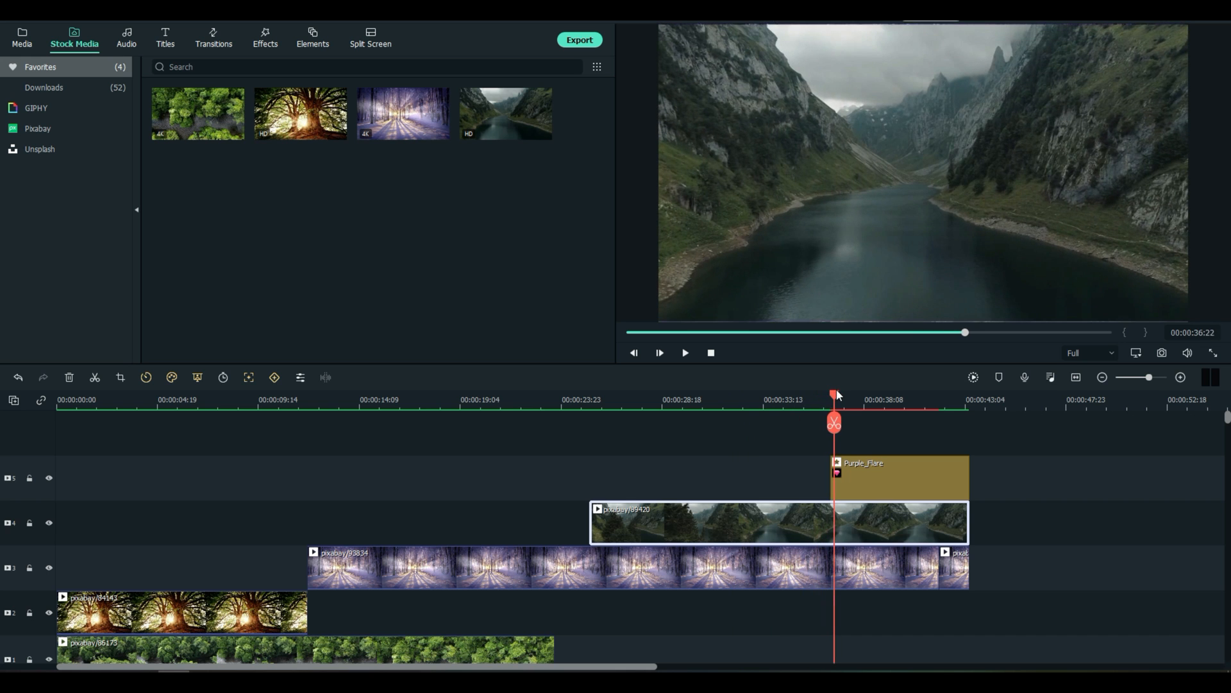
pyautogui.moveTo(834, 395); pyautogui.dragTo(872, 395)
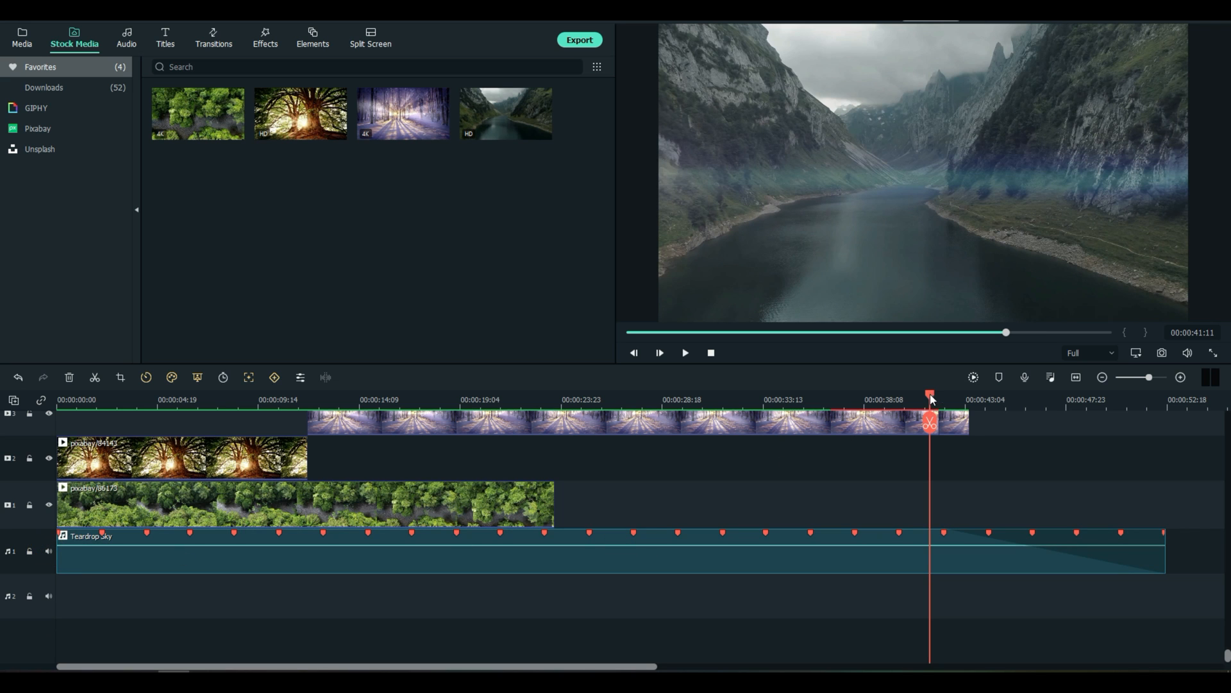
pyautogui.click(57, 400)
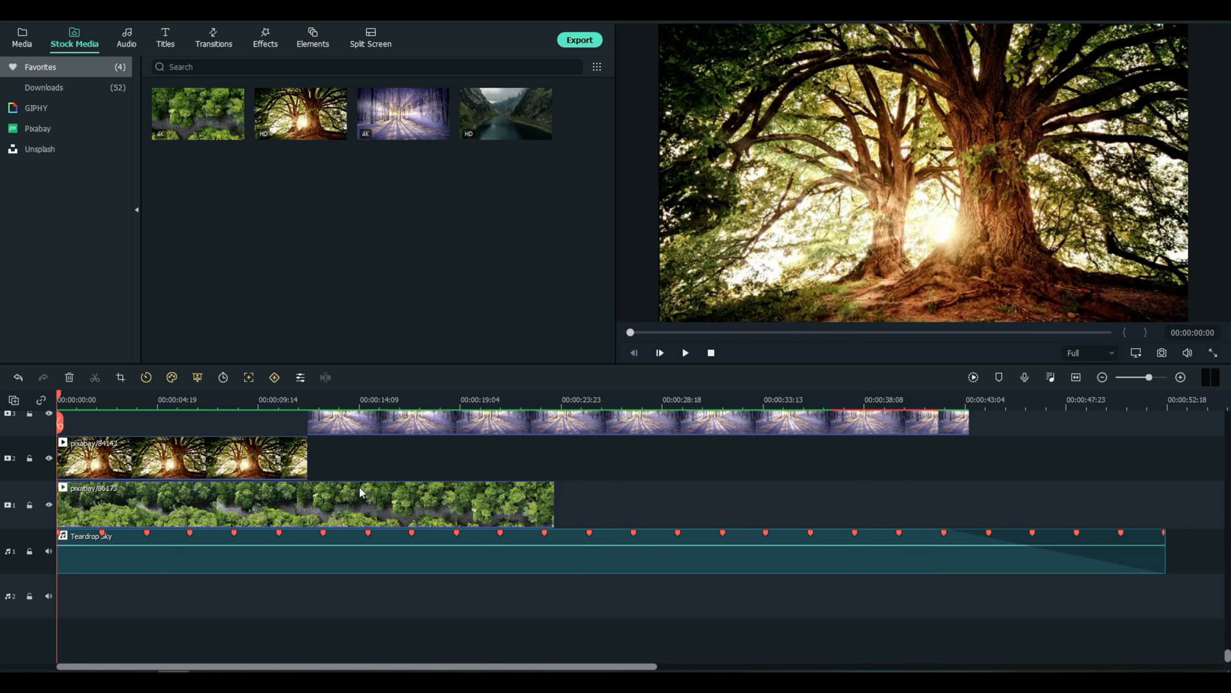
pyautogui.click(684, 351)
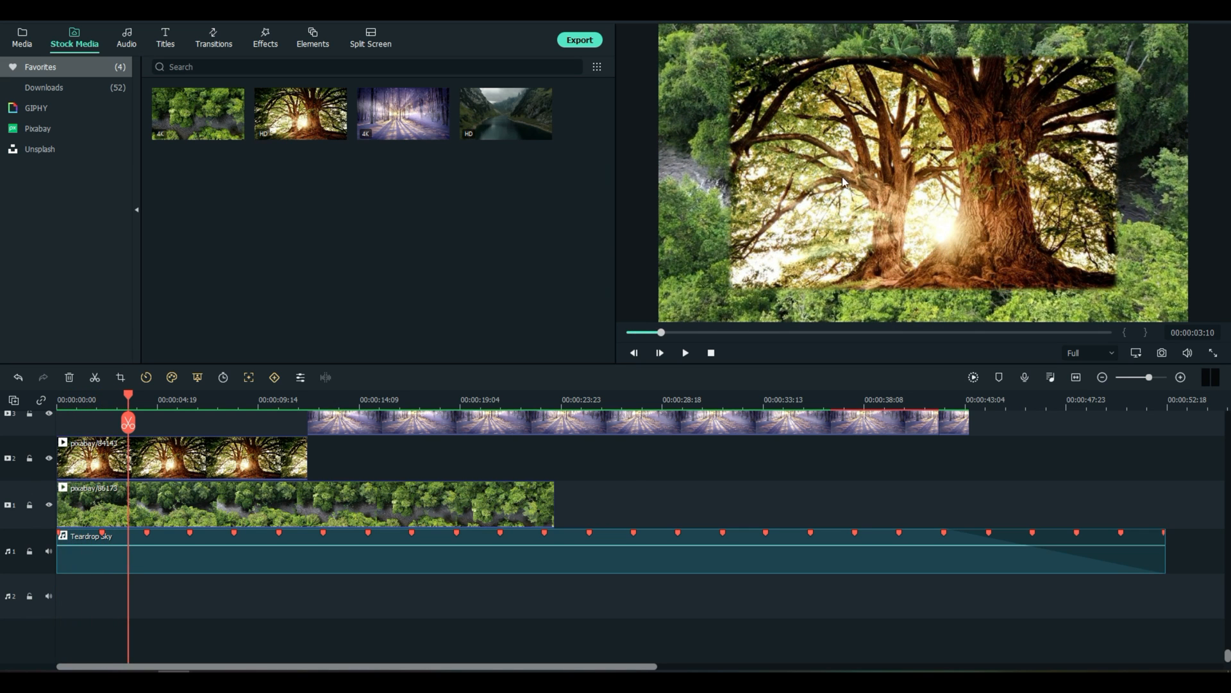
pyautogui.moveTo(864, 237)
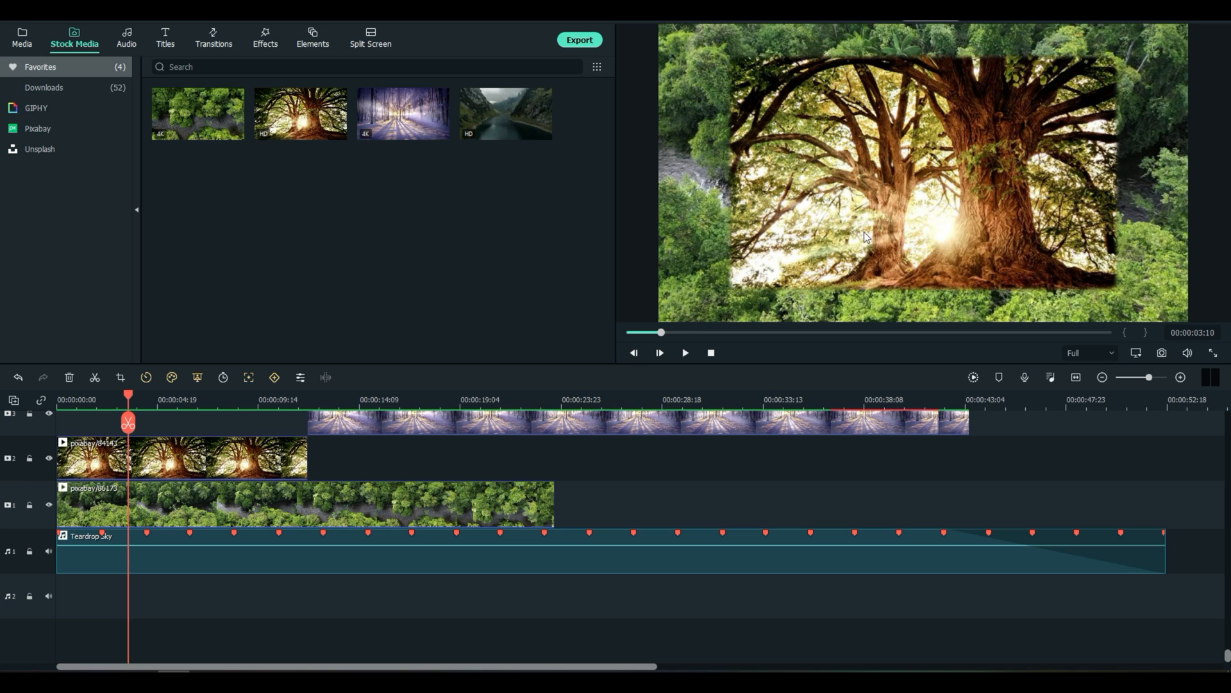
pyautogui.moveTo(899, 289)
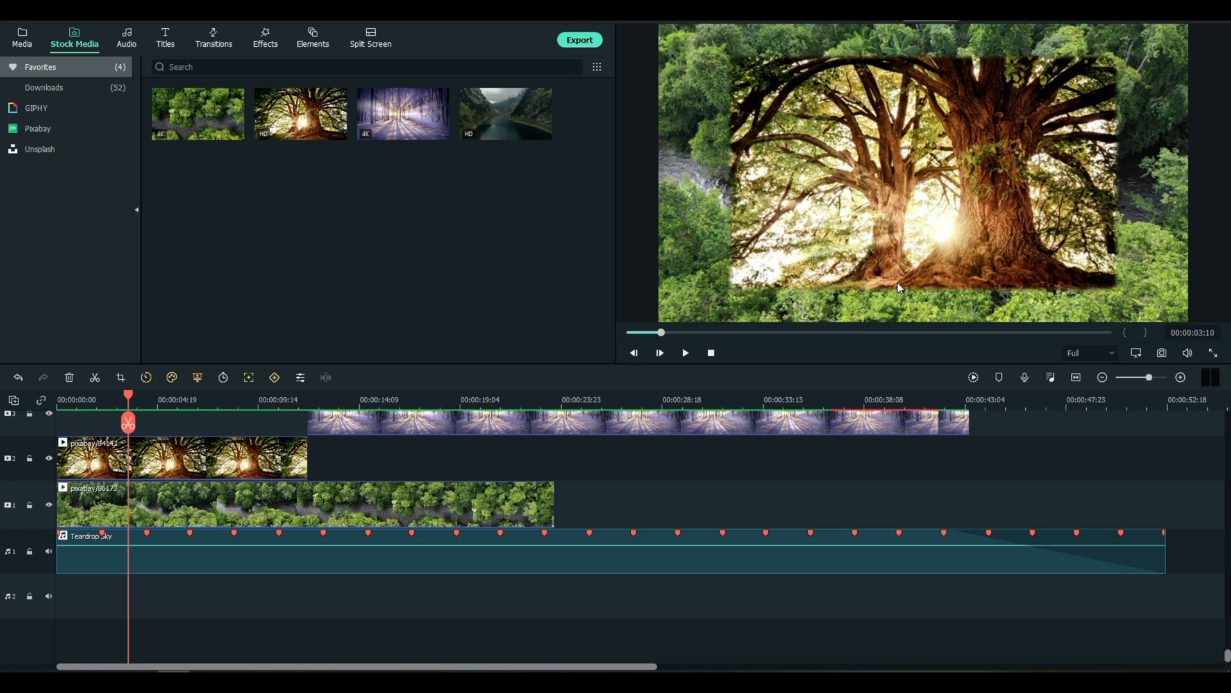
pyautogui.moveTo(931, 288)
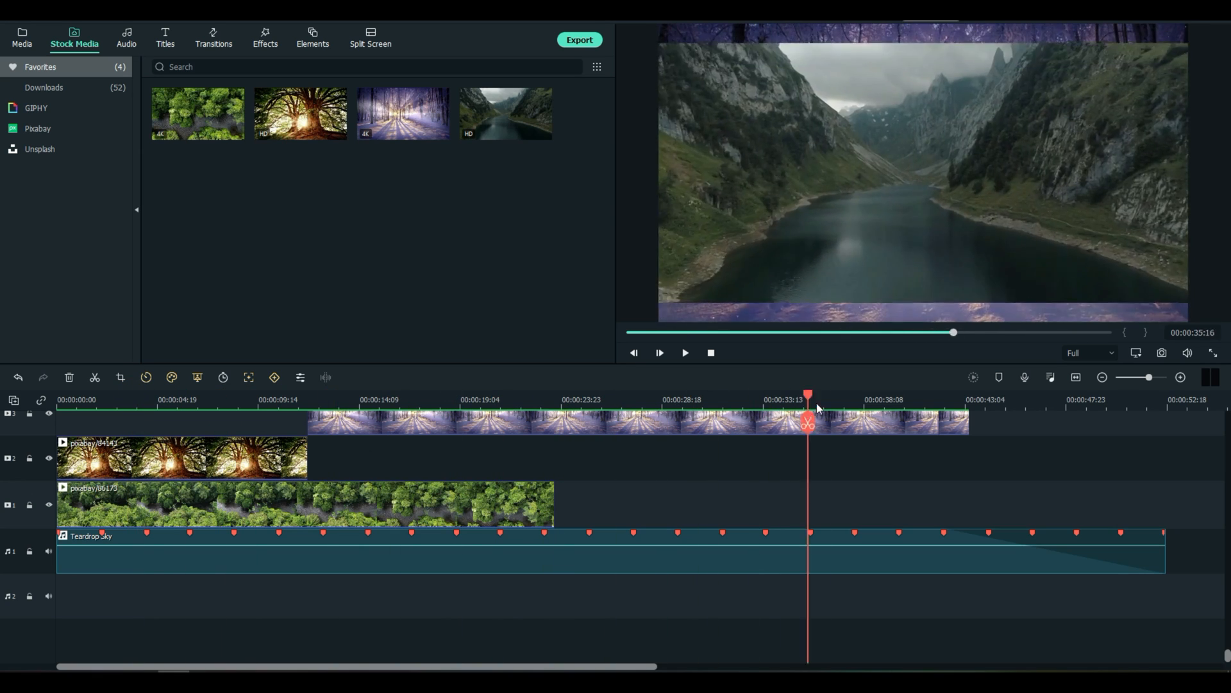
pyautogui.moveTo(807, 401); pyautogui.dragTo(966, 402)
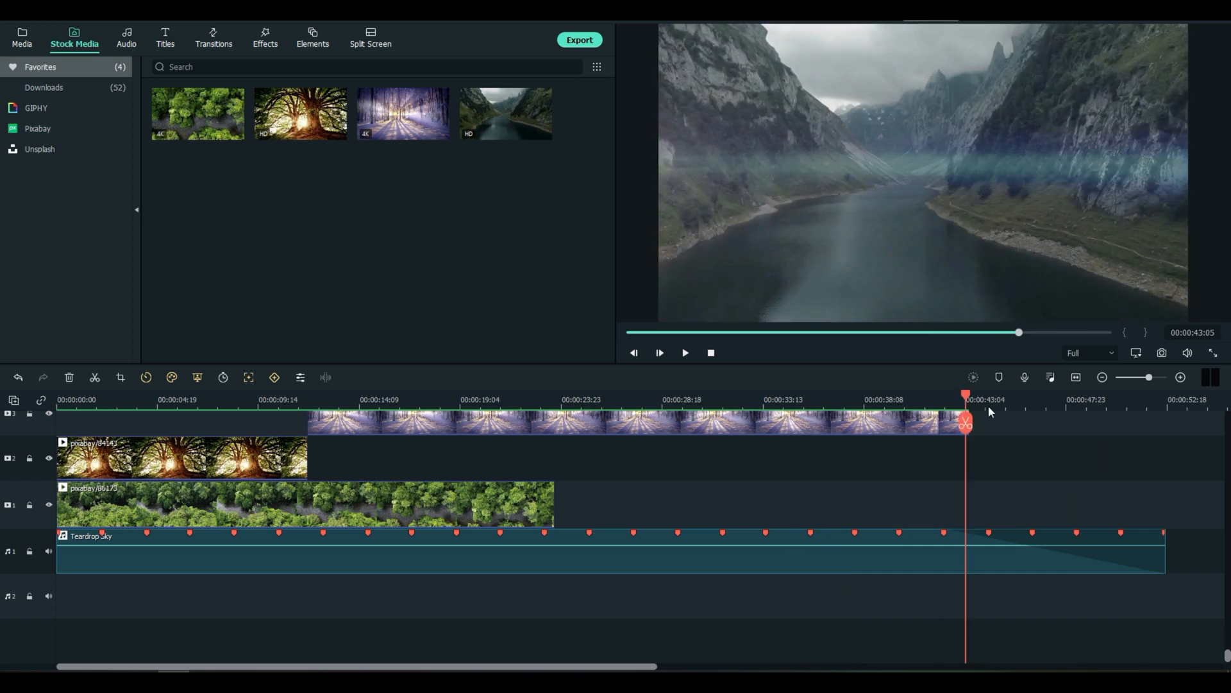
pyautogui.click(648, 420)
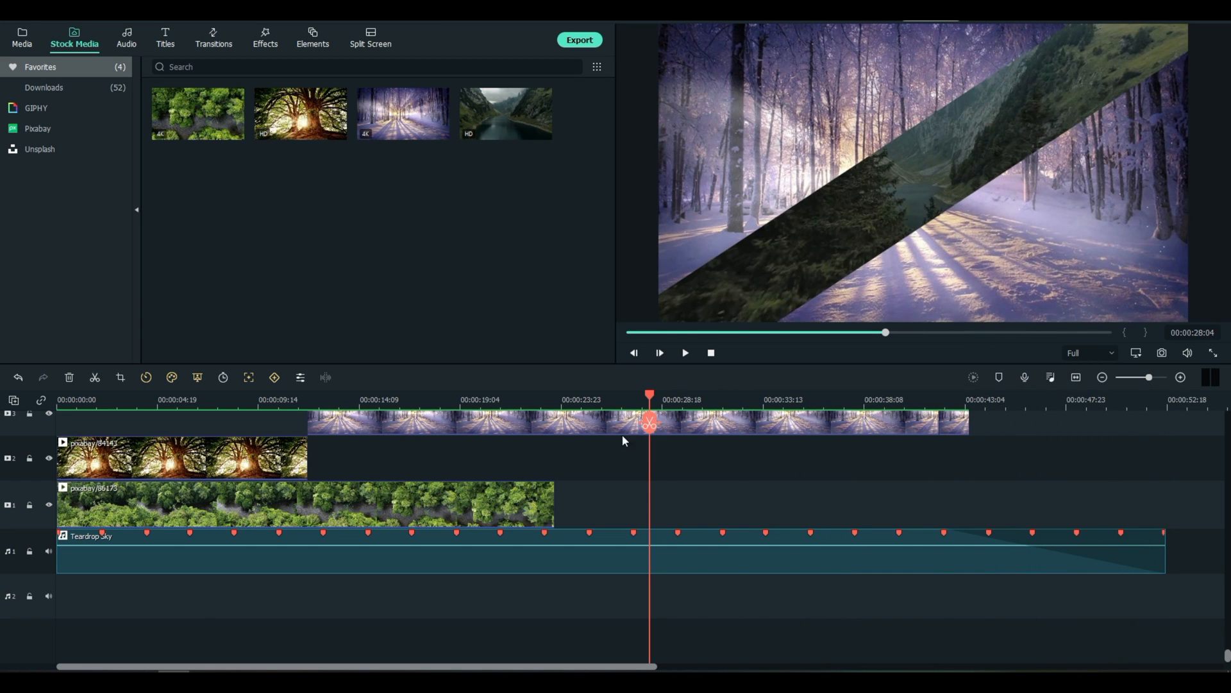